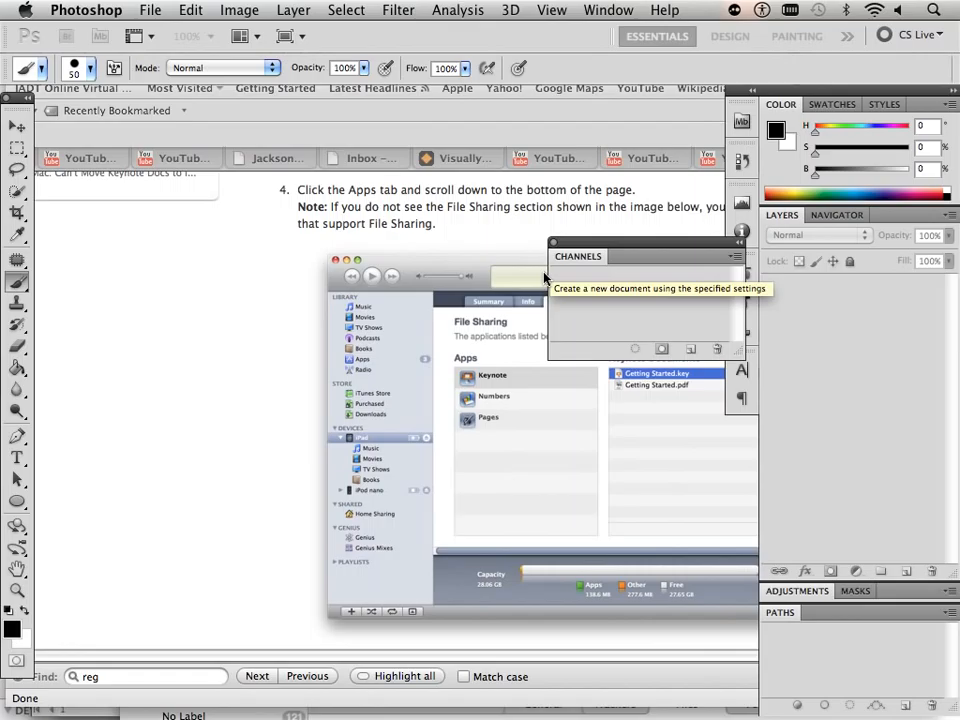
Create a new 11 × 8.5 inch document at 72 pixels/inch, then return to Untitled-1.
left_click(161, 11)
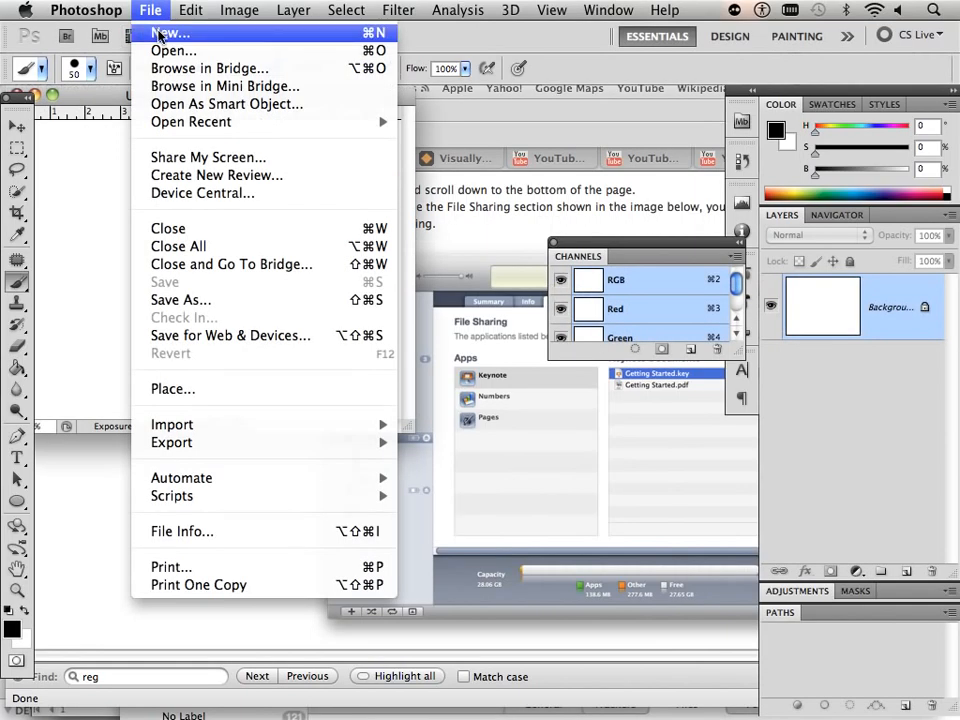
left_click(169, 18)
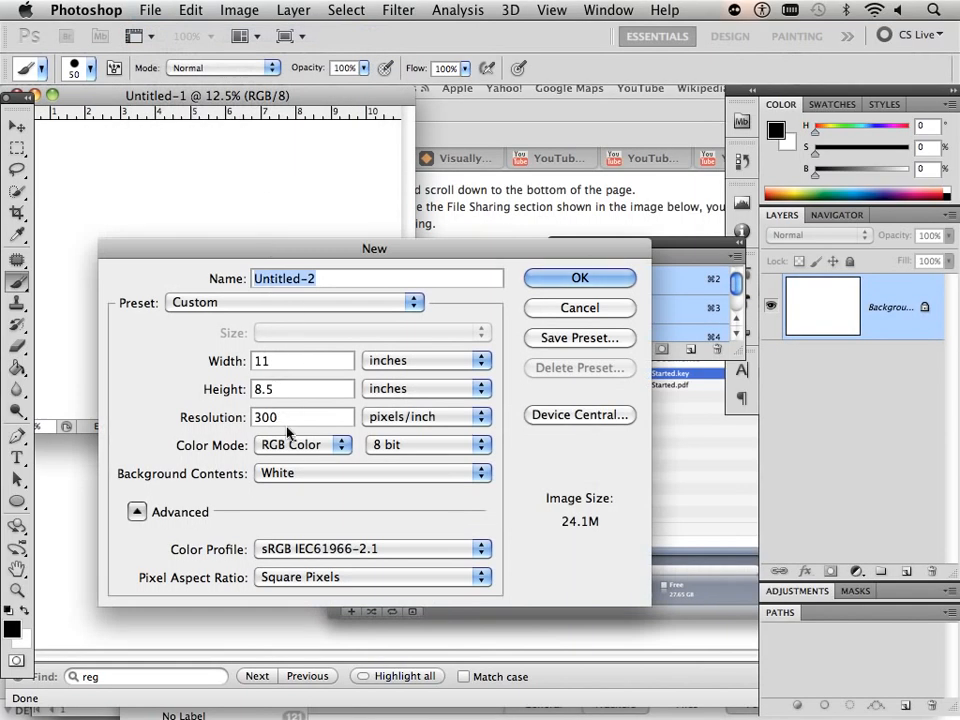
type("7")
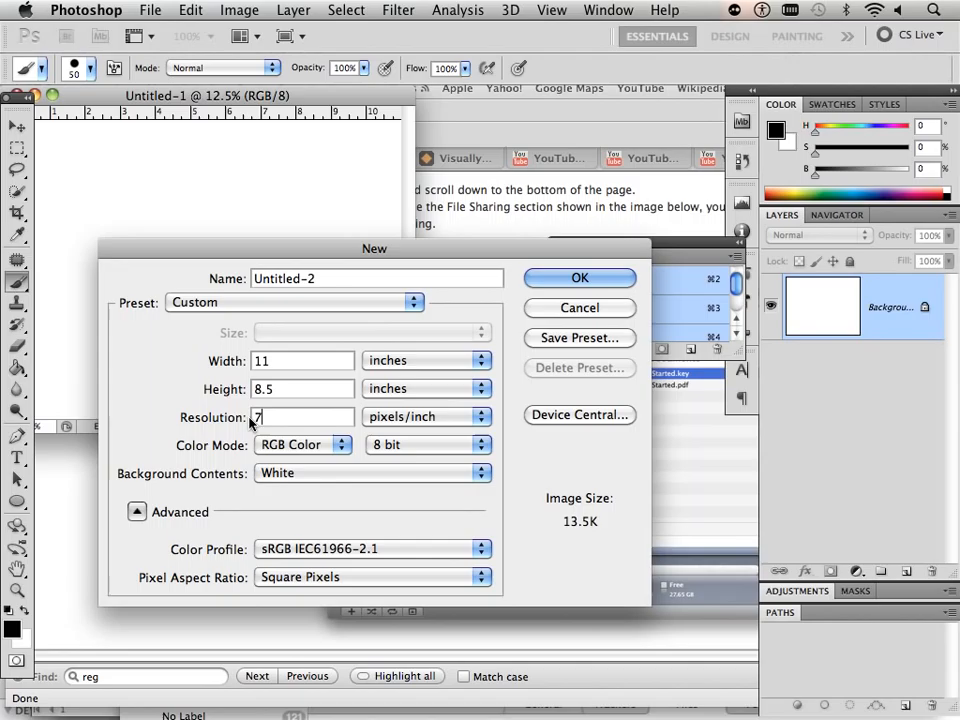
left_click(579, 278)
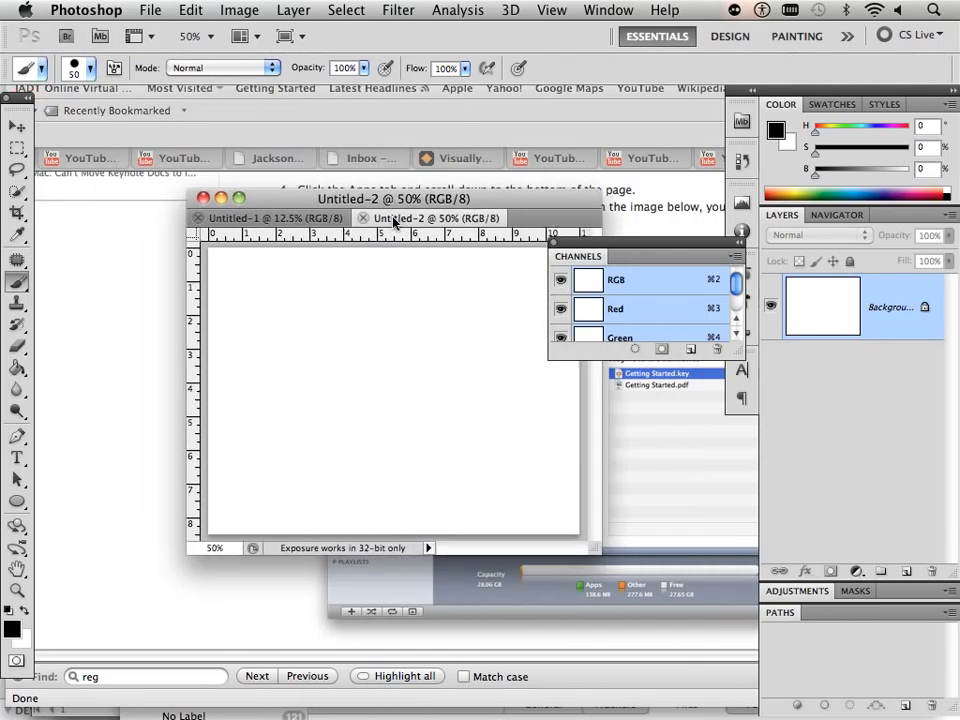
left_click(270, 218)
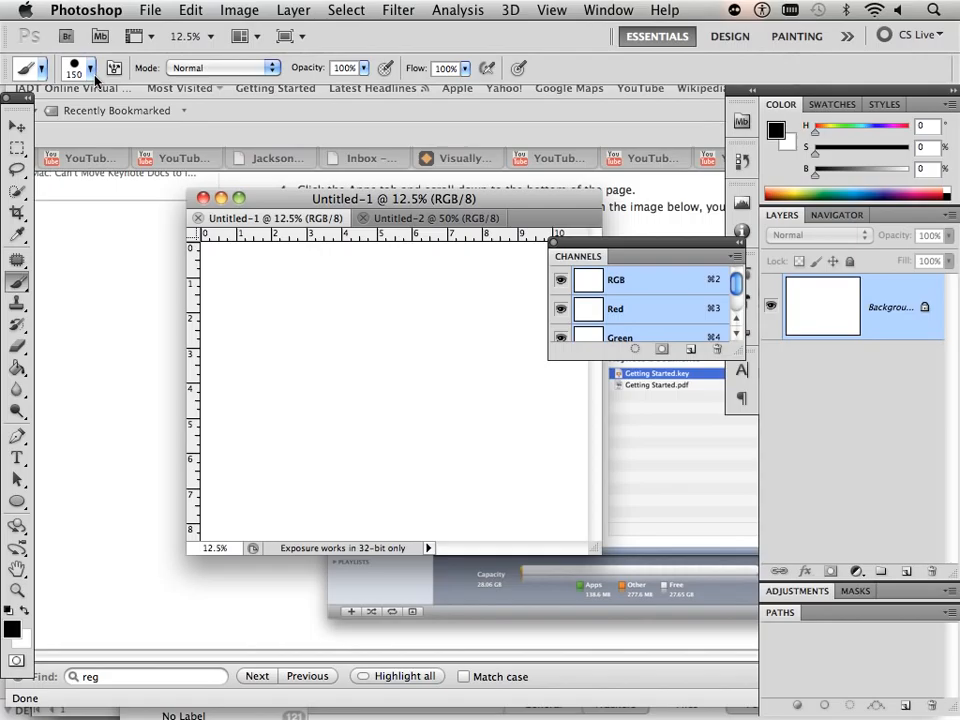
Set a 300 px brush and paint a soft tapering spiral and a bold black curve.
left_click(92, 72)
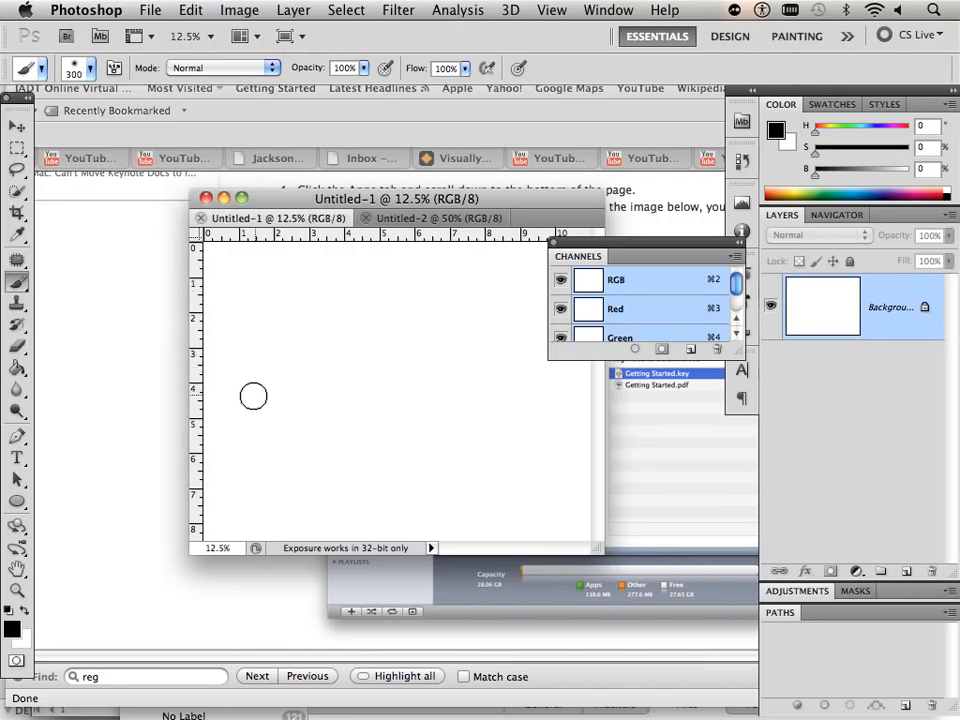
left_click_drag(250, 395, 318, 323)
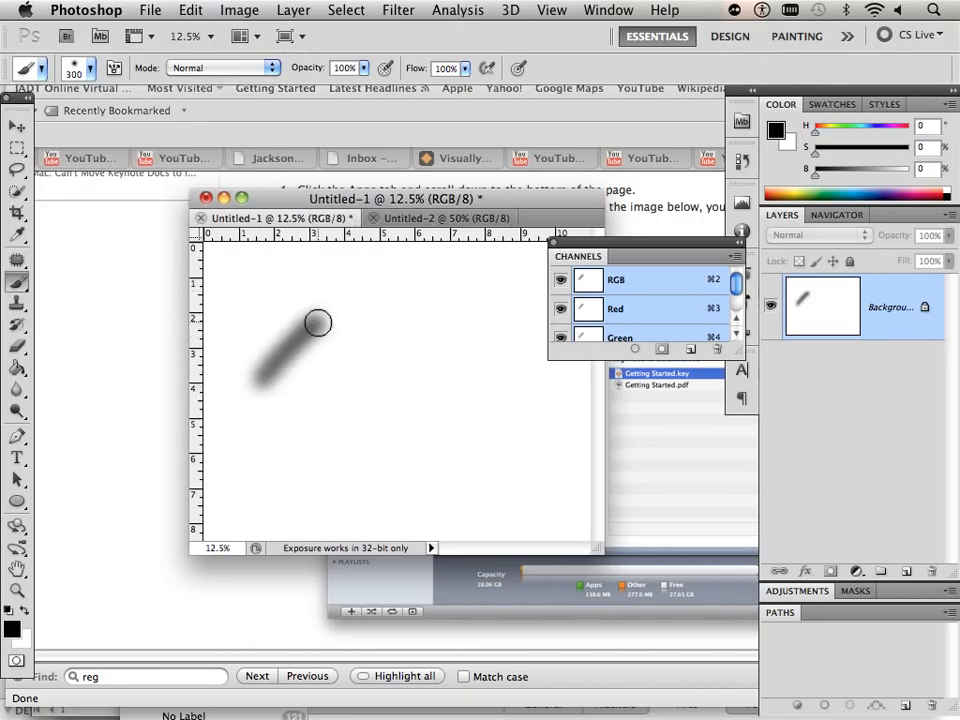
left_click(608, 10)
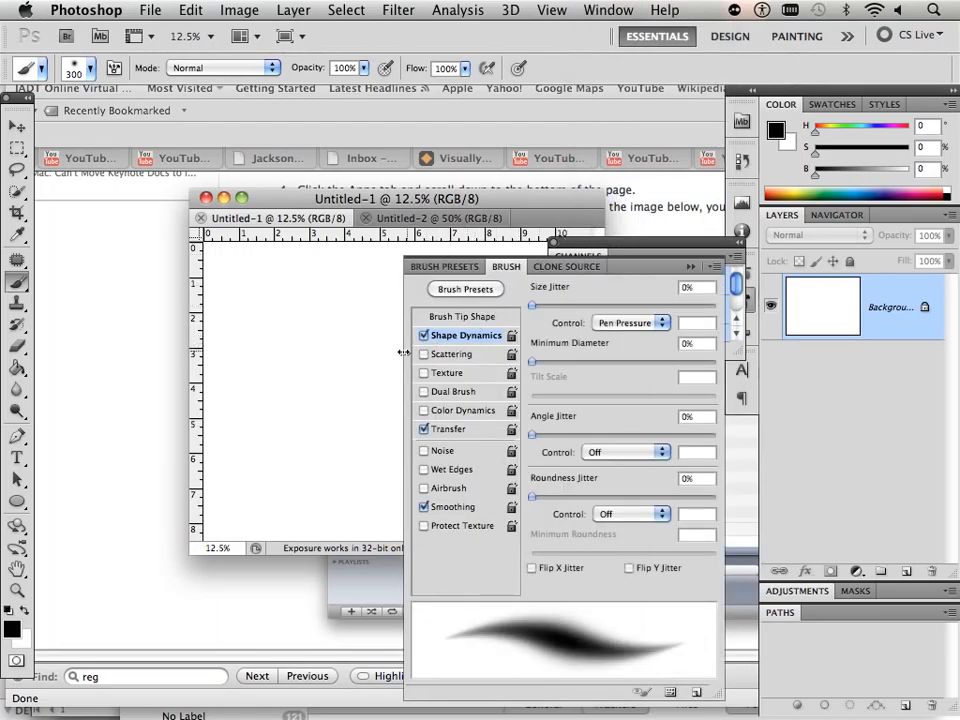
mouse_move(690, 276)
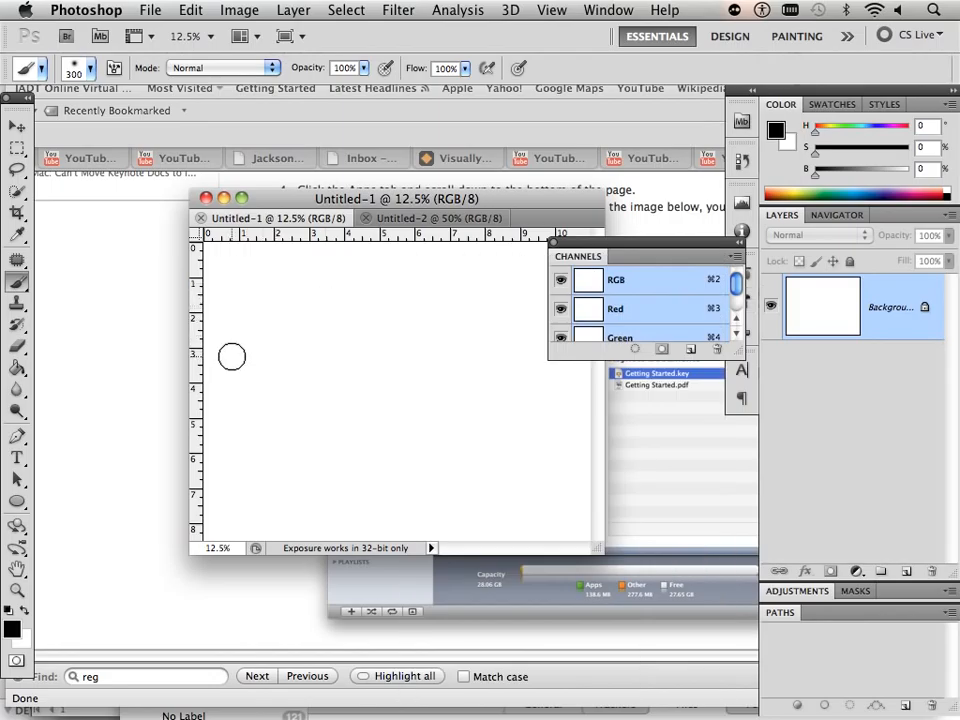
left_click_drag(232, 357, 463, 288)
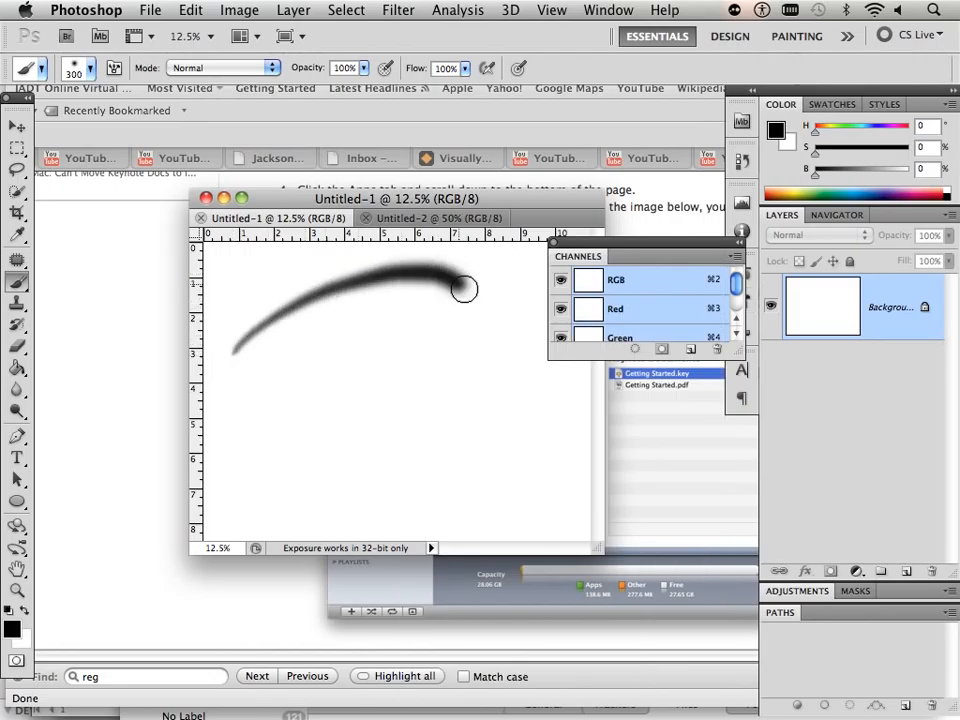
left_click_drag(465, 288, 361, 387)
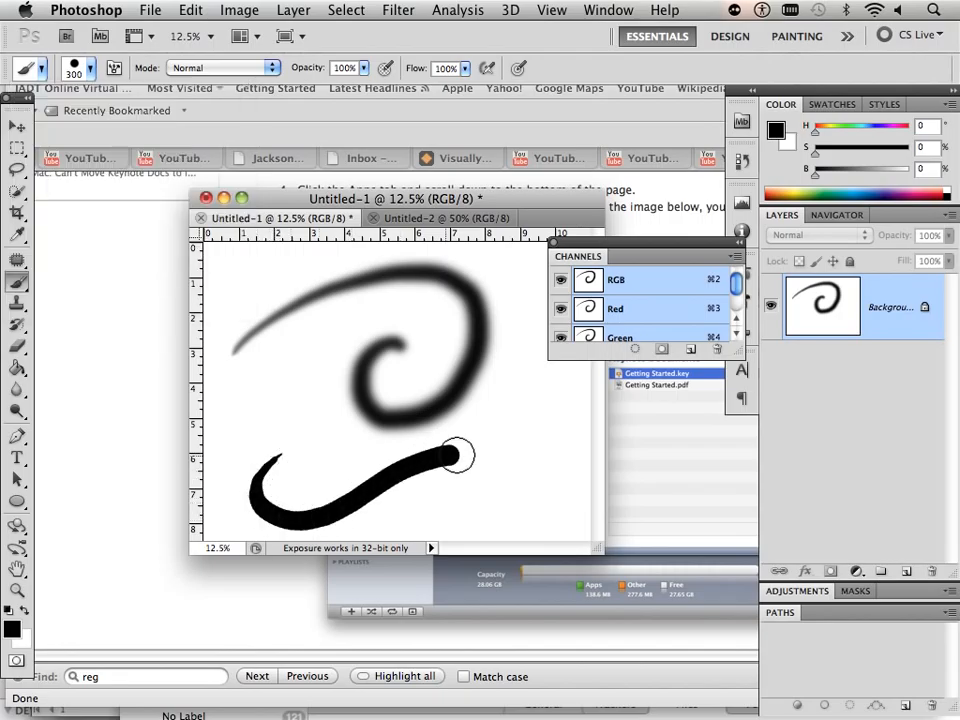
left_click_drag(450, 455, 550, 490)
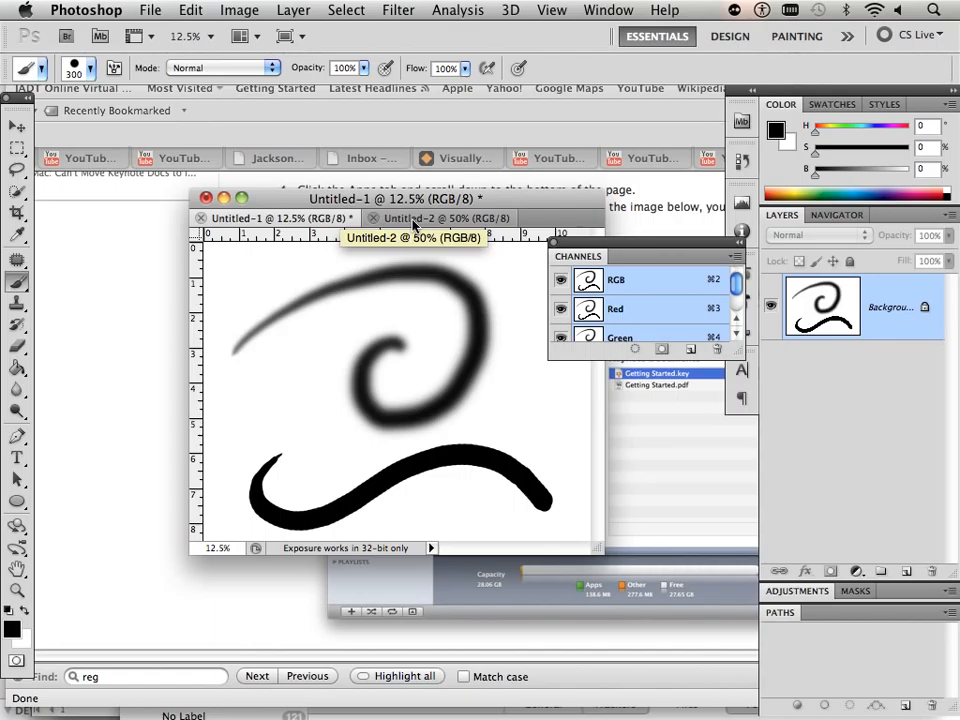
In Untitled-2, paint bold black curves and a wave across the lower page.
left_click(445, 218)
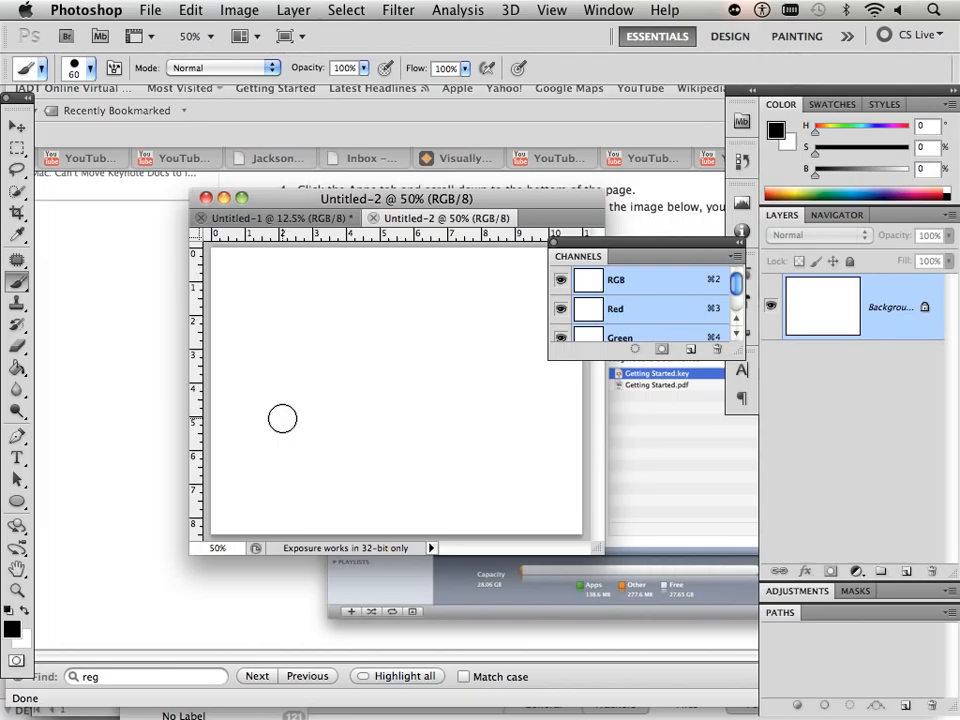
left_click_drag(280, 420, 335, 475)
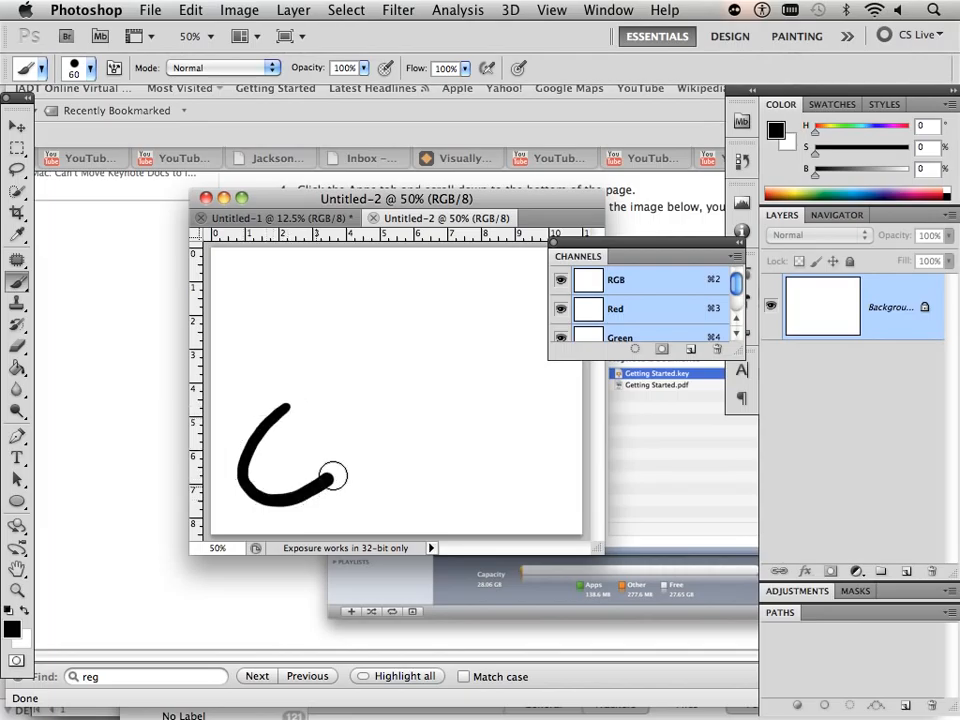
left_click_drag(330, 475, 560, 445)
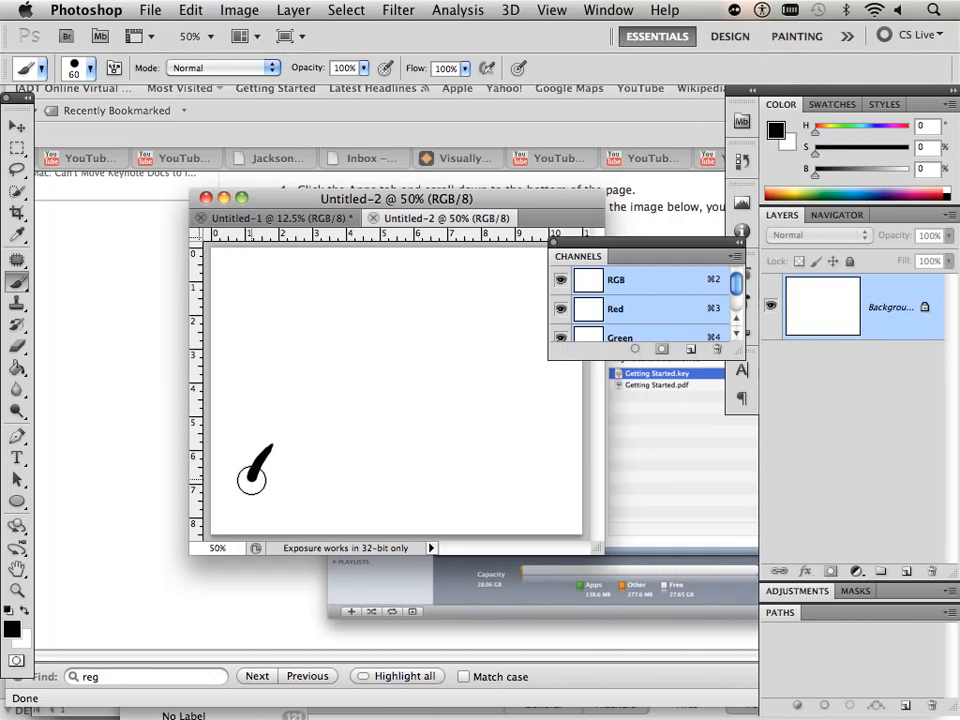
left_click_drag(250, 480, 510, 495)
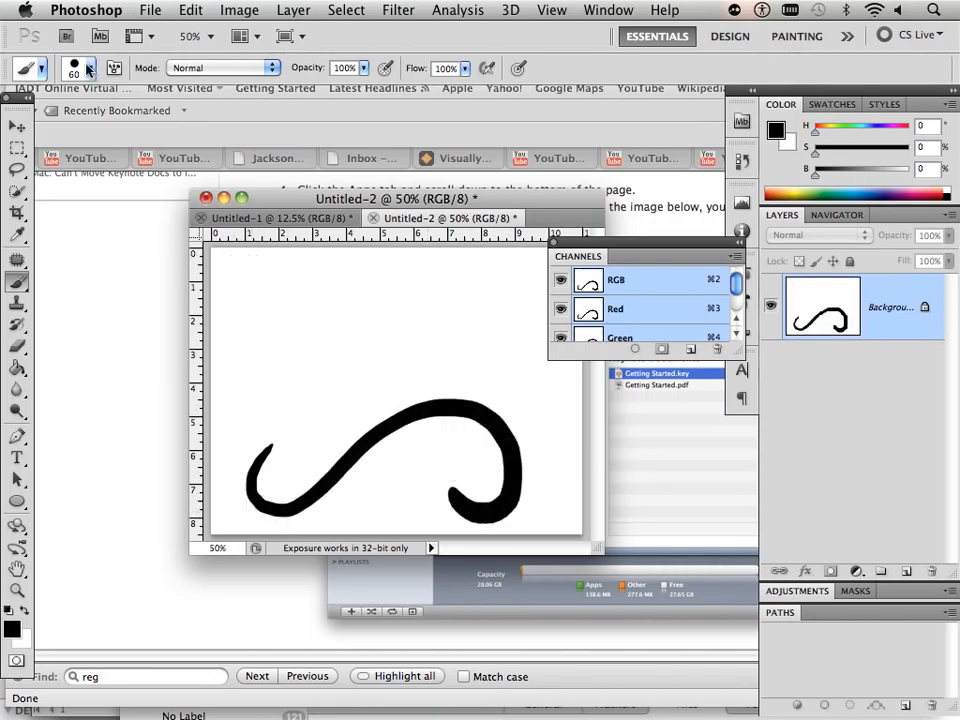
Switch to a softer brush tip and paint a soft spiral across the top.
left_click(91, 71)
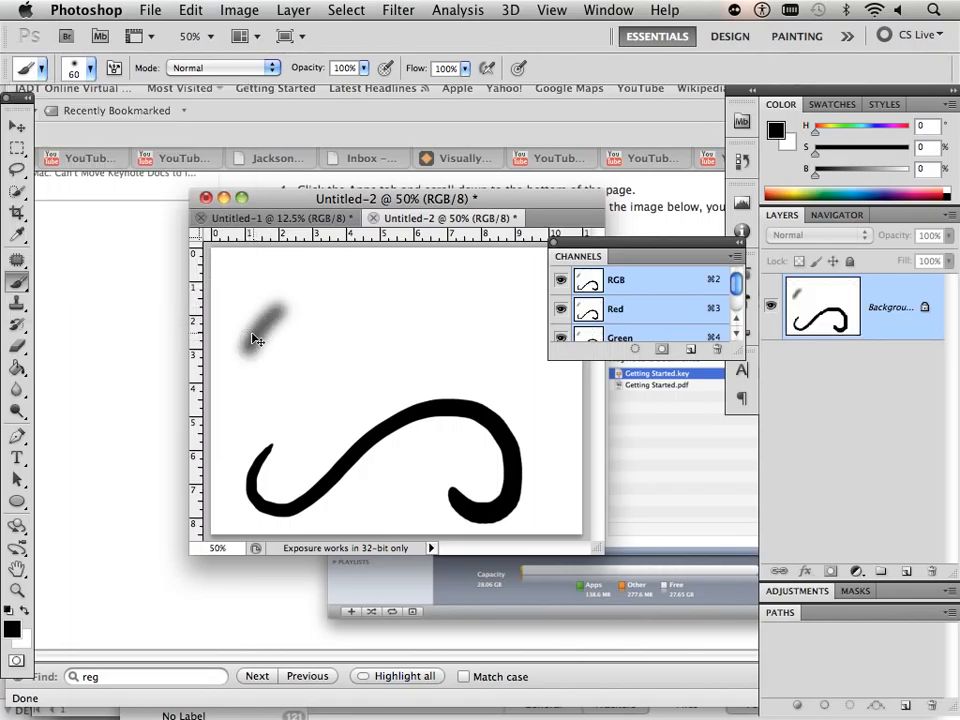
left_click(608, 10)
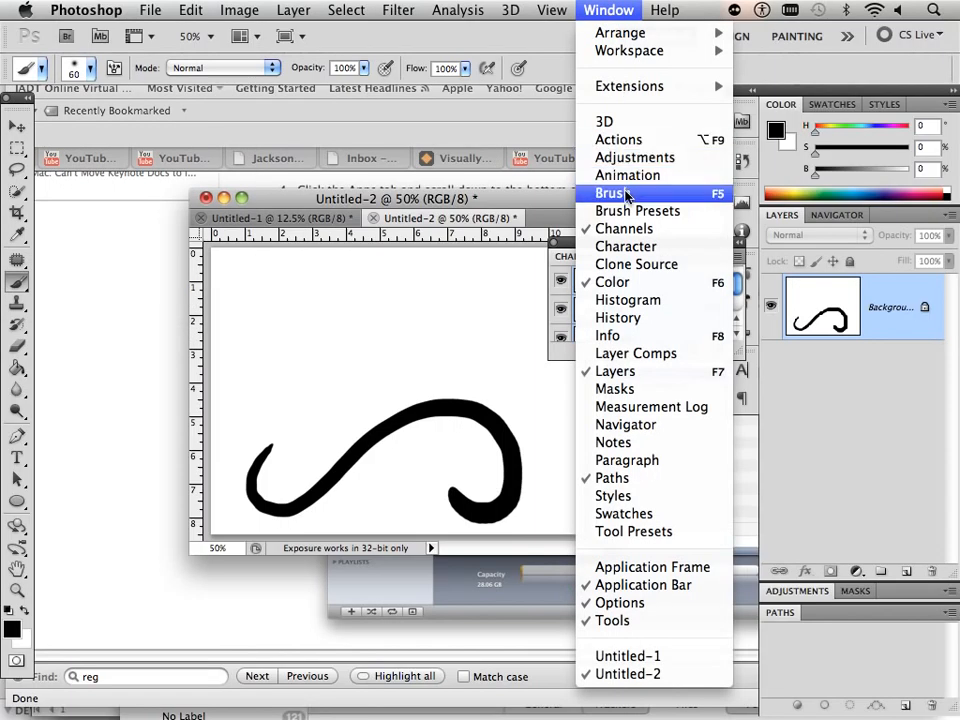
left_click(612, 193)
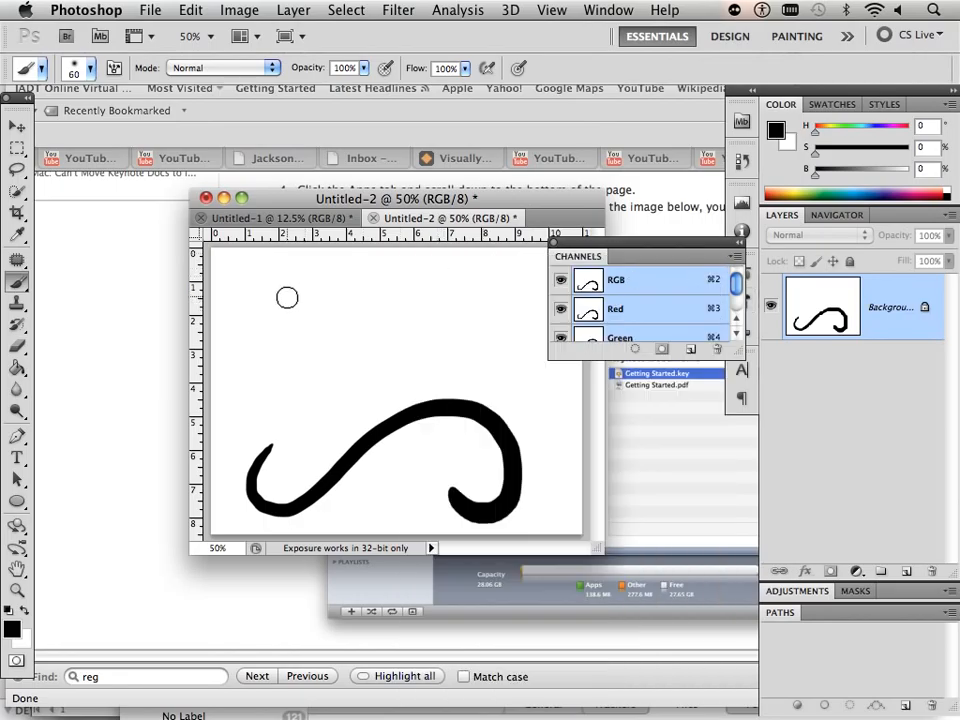
left_click_drag(287, 297, 287, 394)
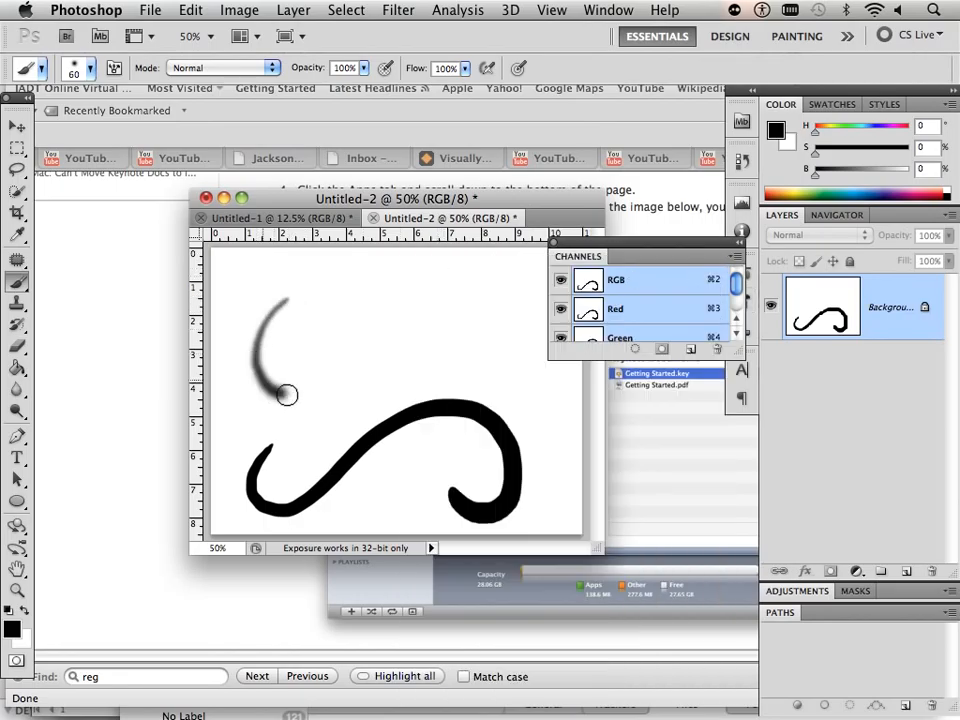
left_click_drag(287, 394, 465, 343)
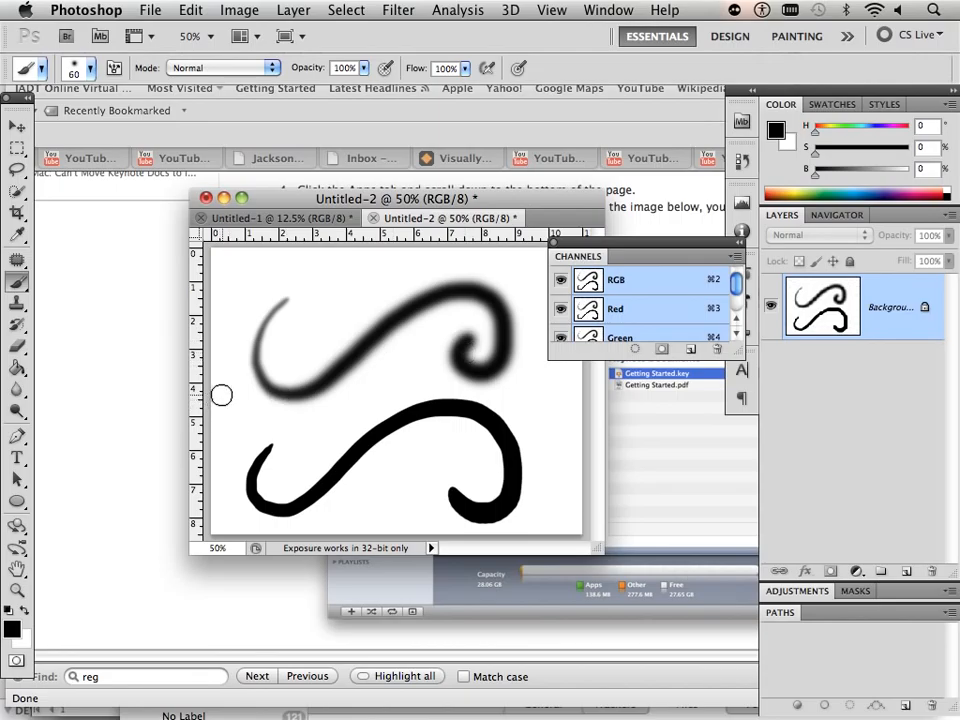
mouse_move(288, 313)
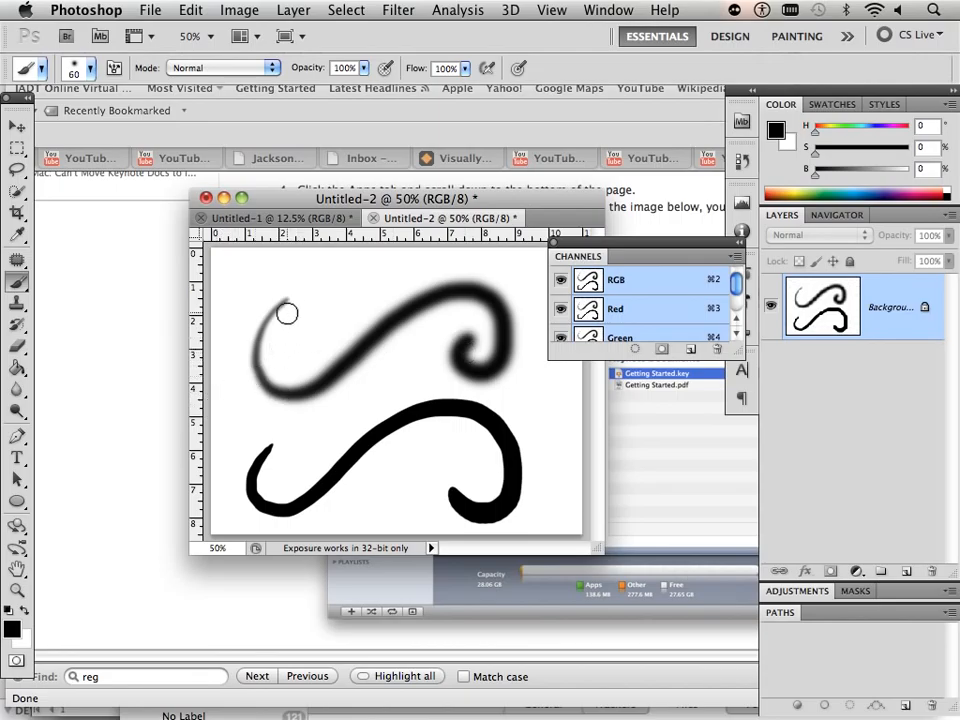
left_click_drag(393, 198, 298, 209)
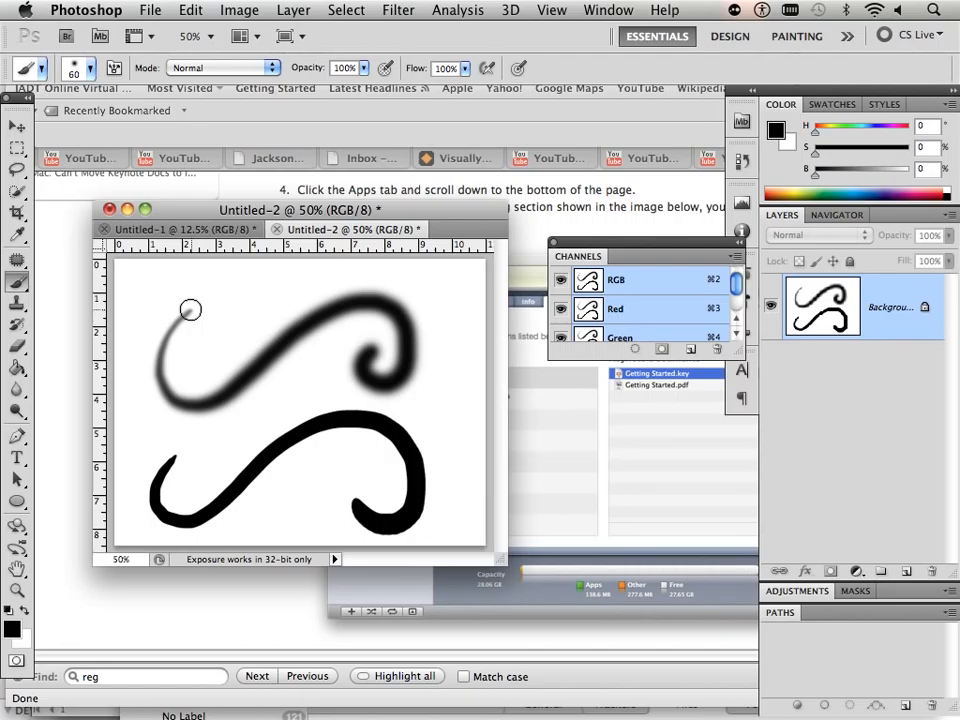
mouse_move(333, 294)
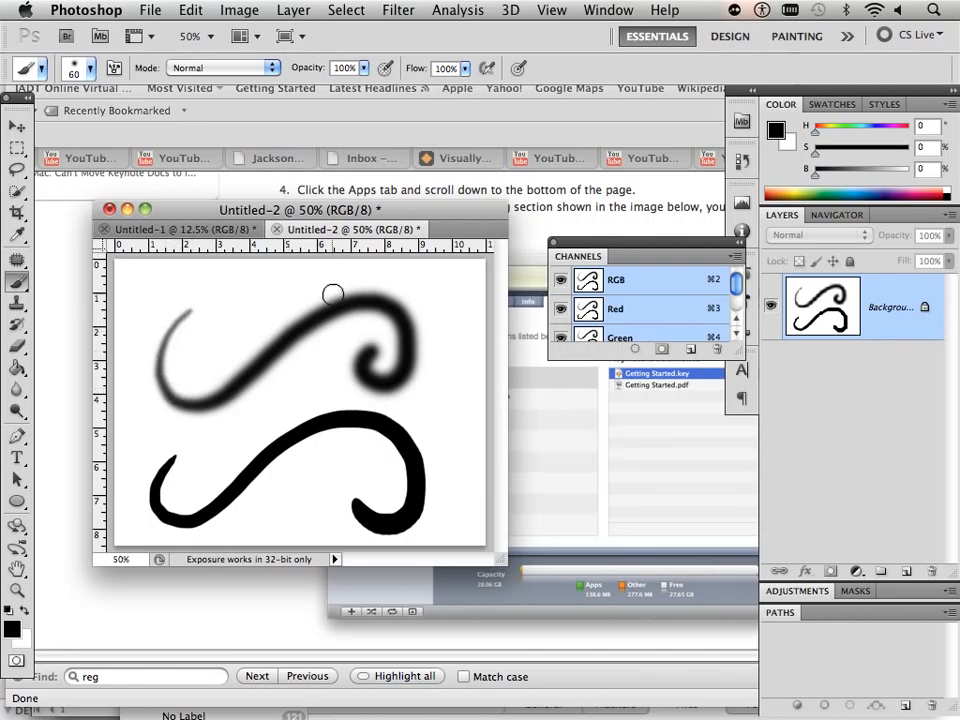
Flip to Untitled-1 and back to Untitled-2 to compare the brush strokes.
left_click(180, 229)
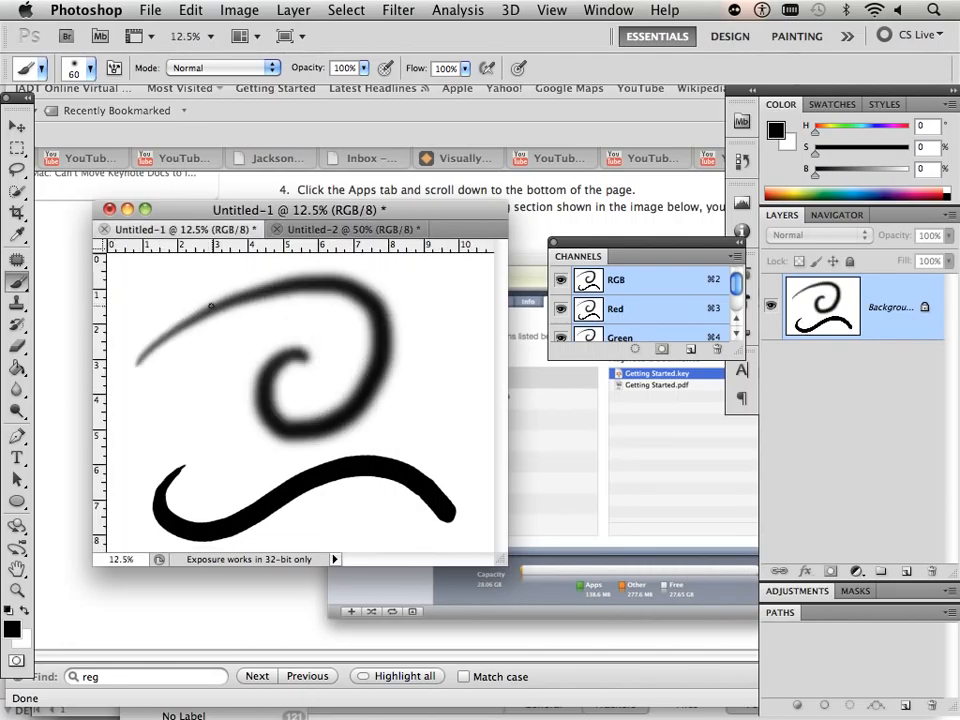
left_click(345, 229)
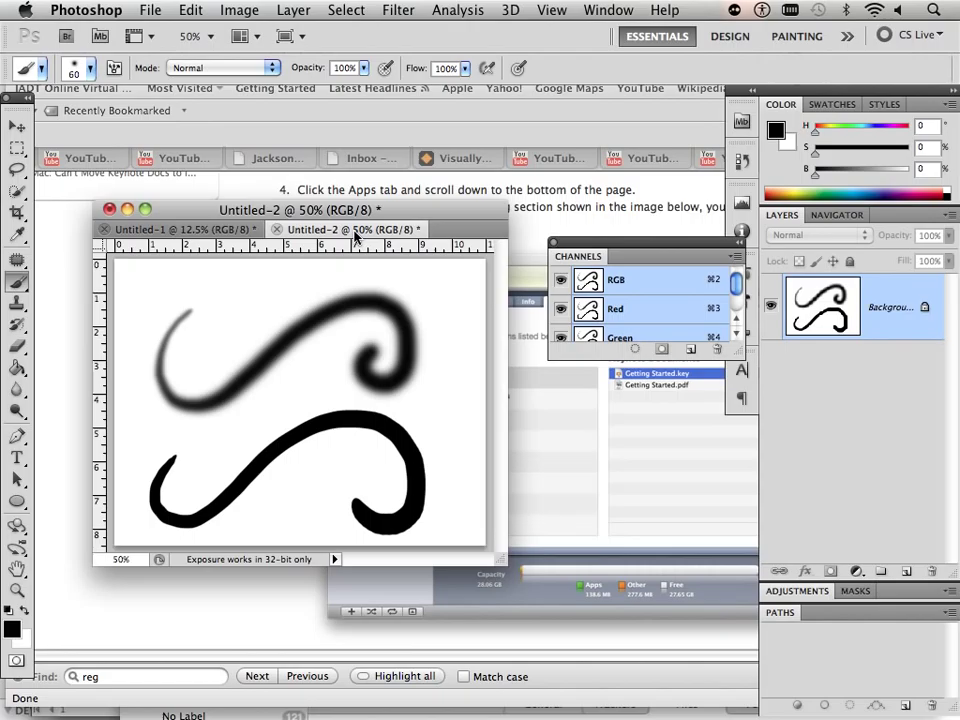
mouse_move(365, 299)
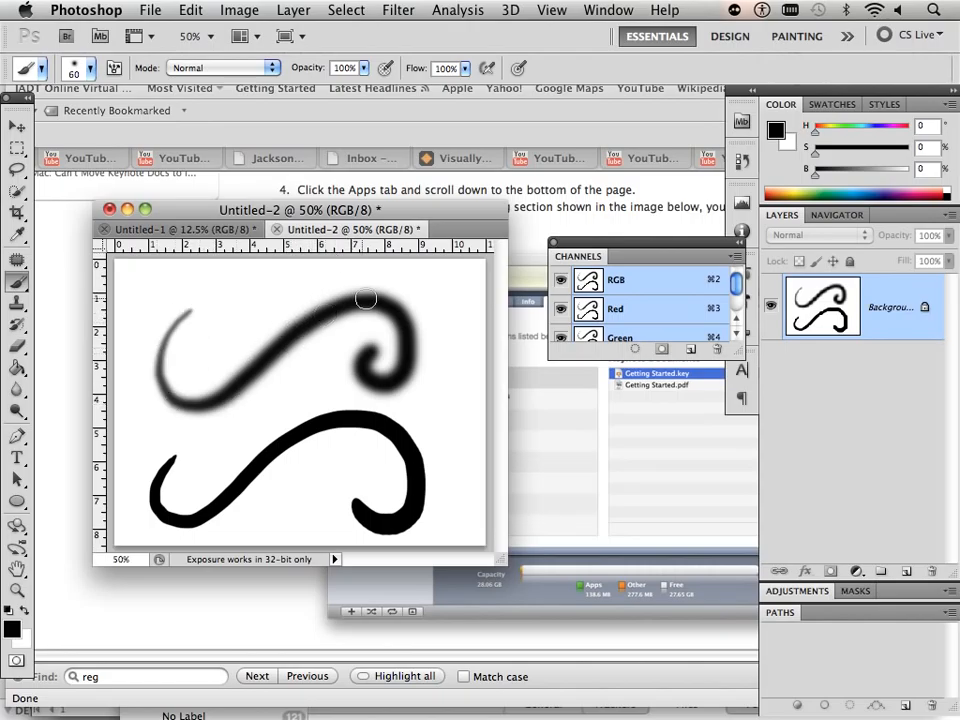
mouse_move(357, 376)
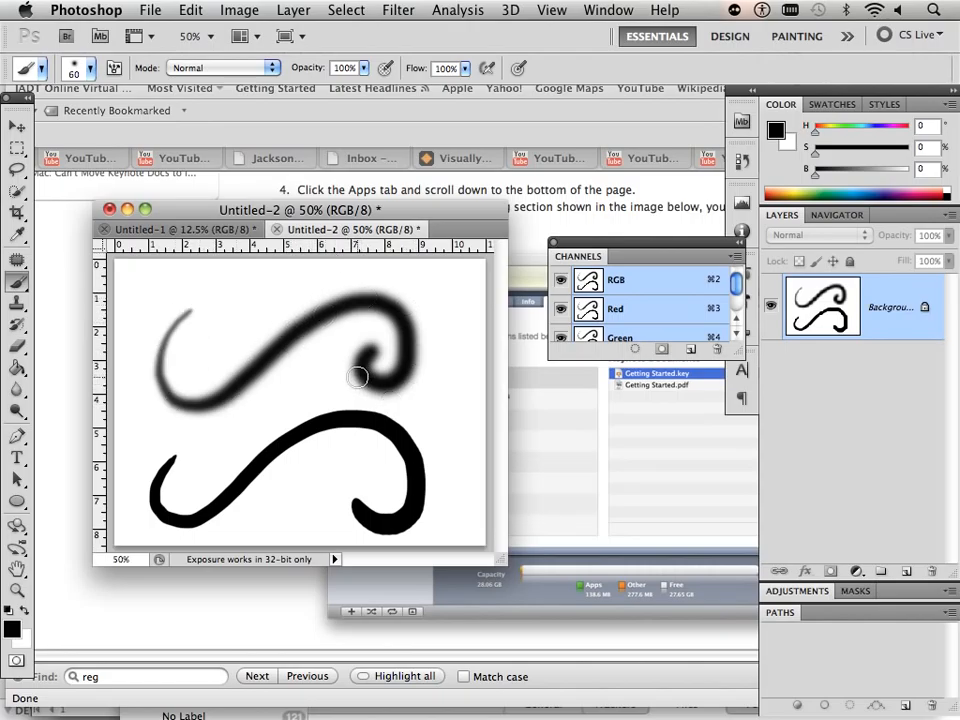
mouse_move(255, 422)
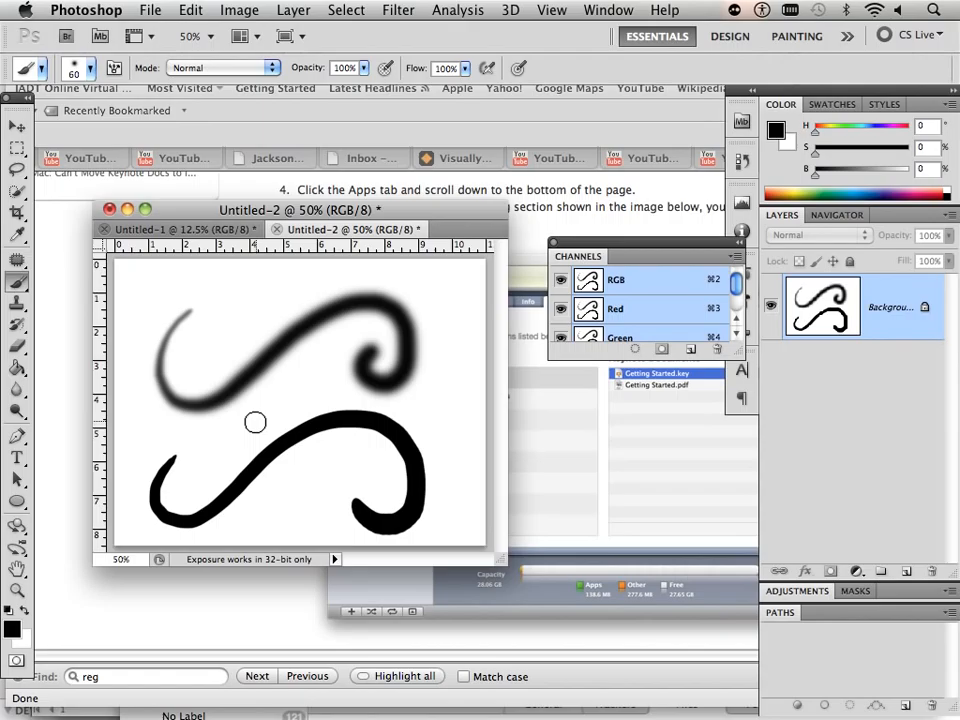
mouse_move(373, 378)
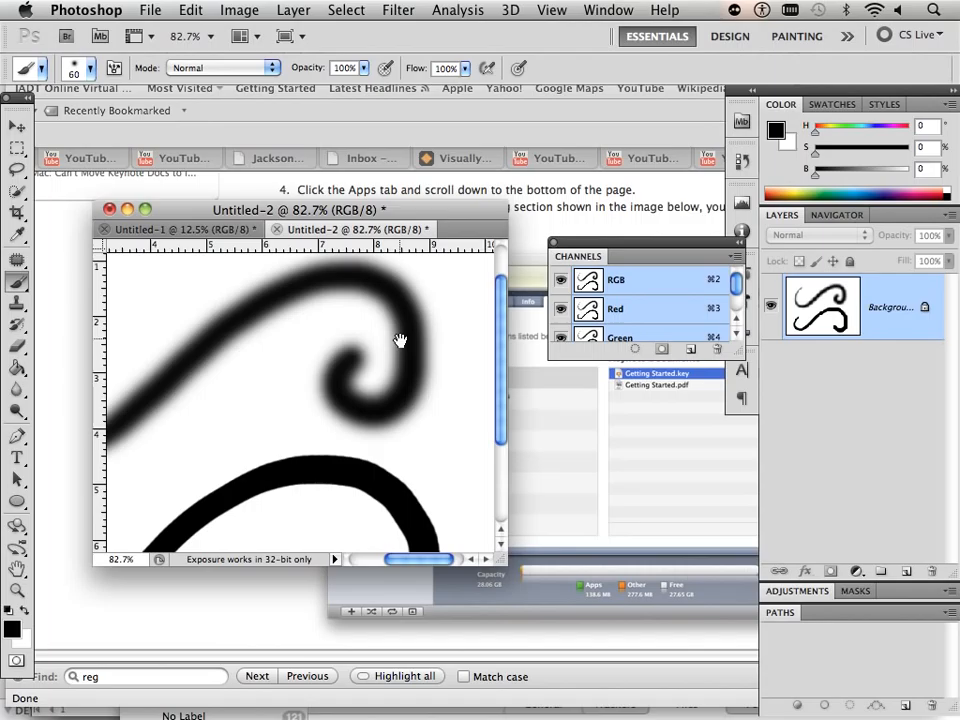
Paint a vertical red stroke right of the swirl, then set the colour to green.
left_click(13, 613)
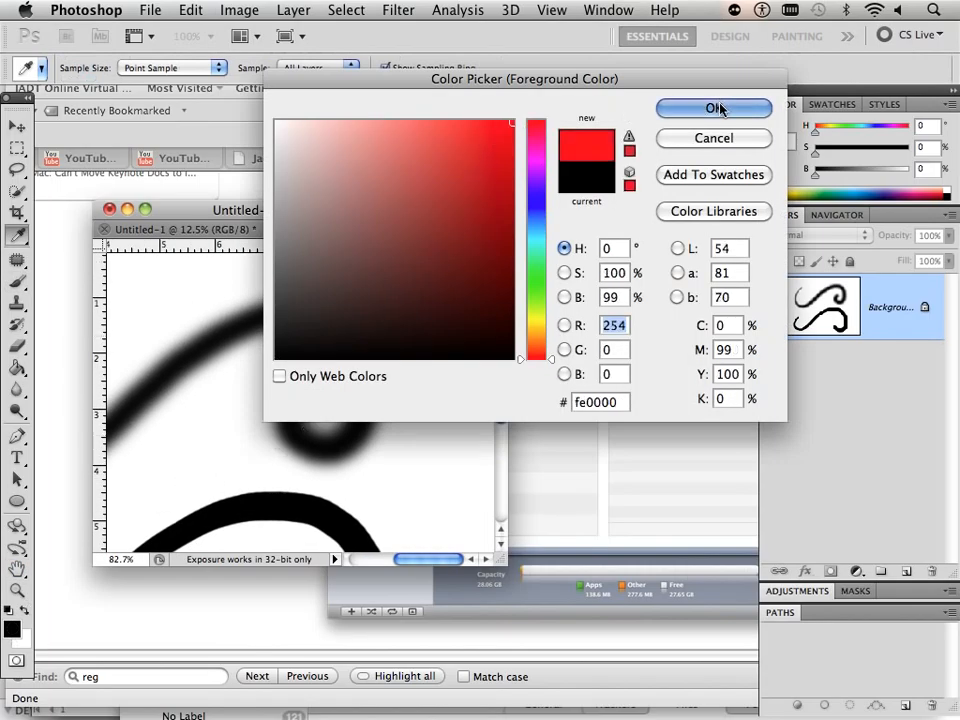
left_click(714, 108)
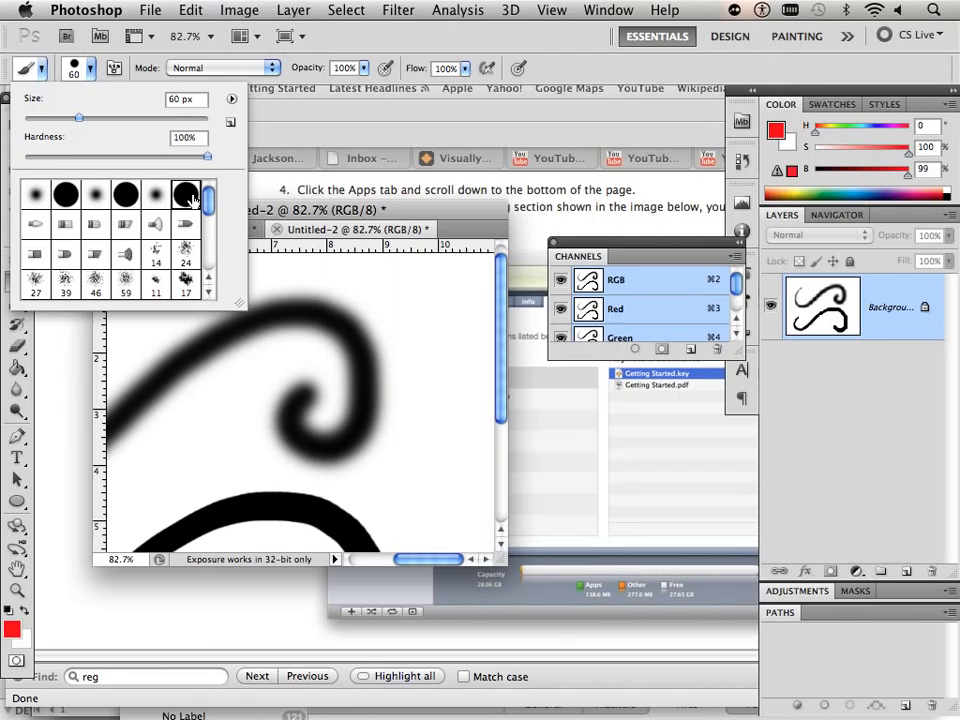
left_click_drag(435, 420, 435, 500)
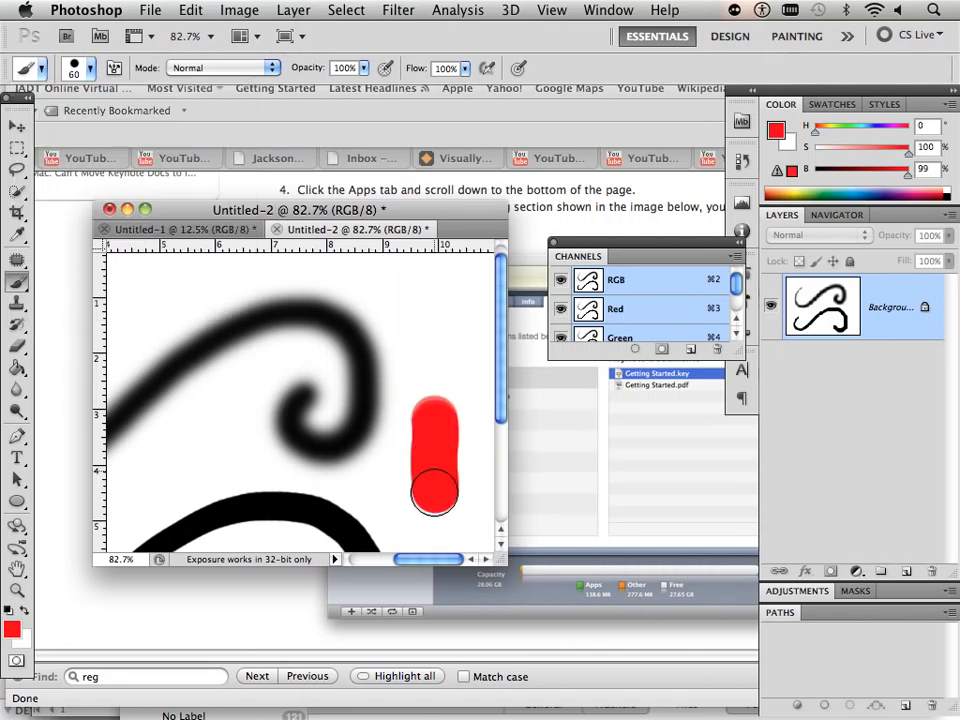
left_click(17, 624)
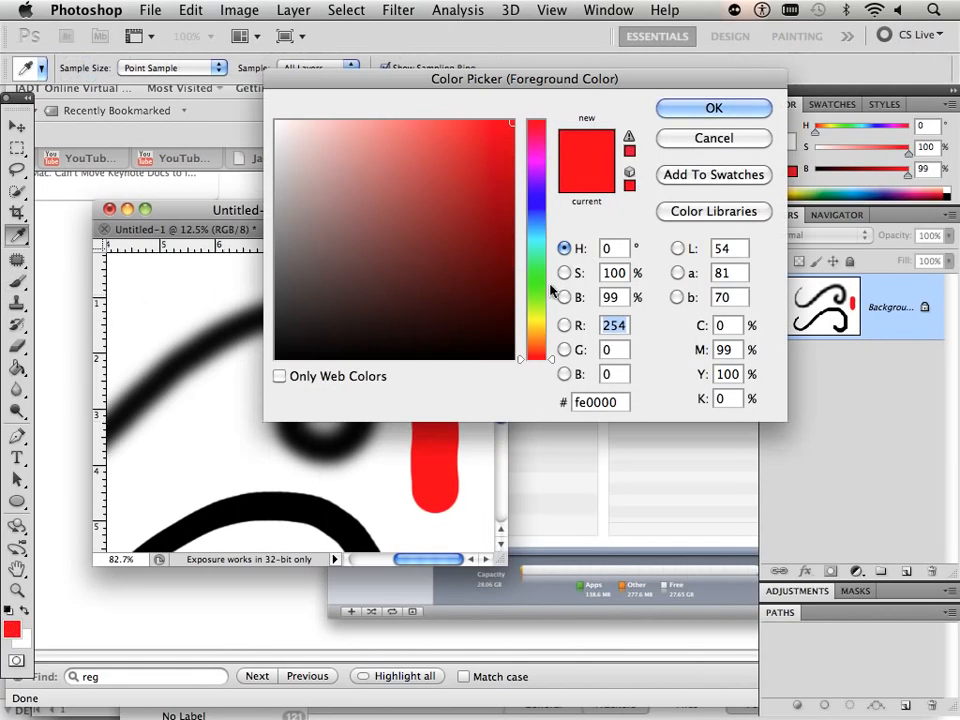
left_click(713, 108)
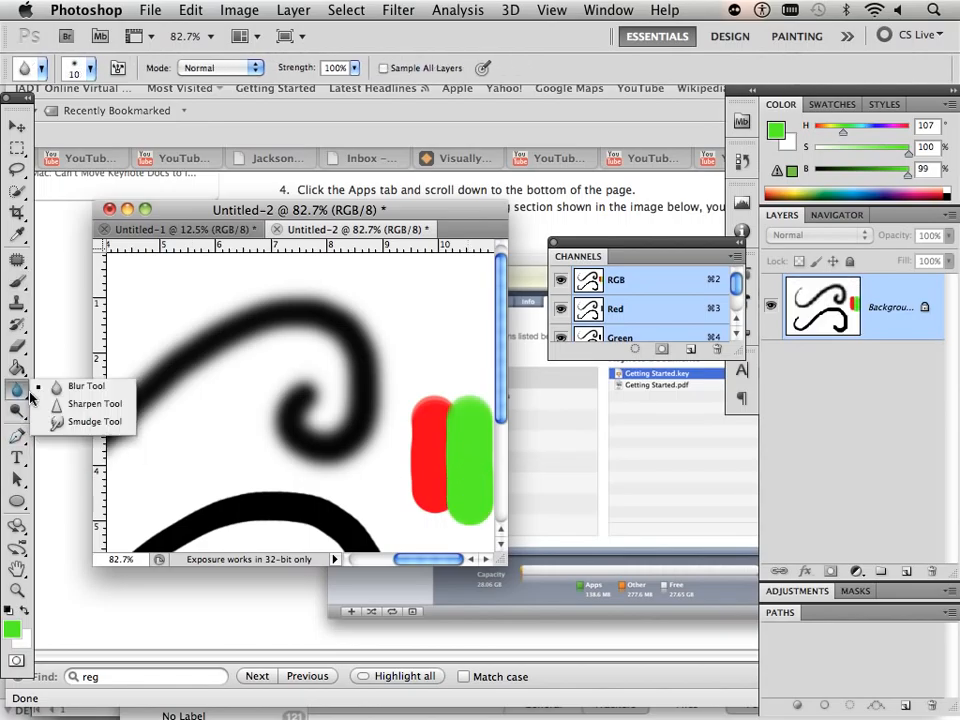
Select the Smudge Tool and enable and adjust Scattering in the Brush panel.
left_click(97, 420)
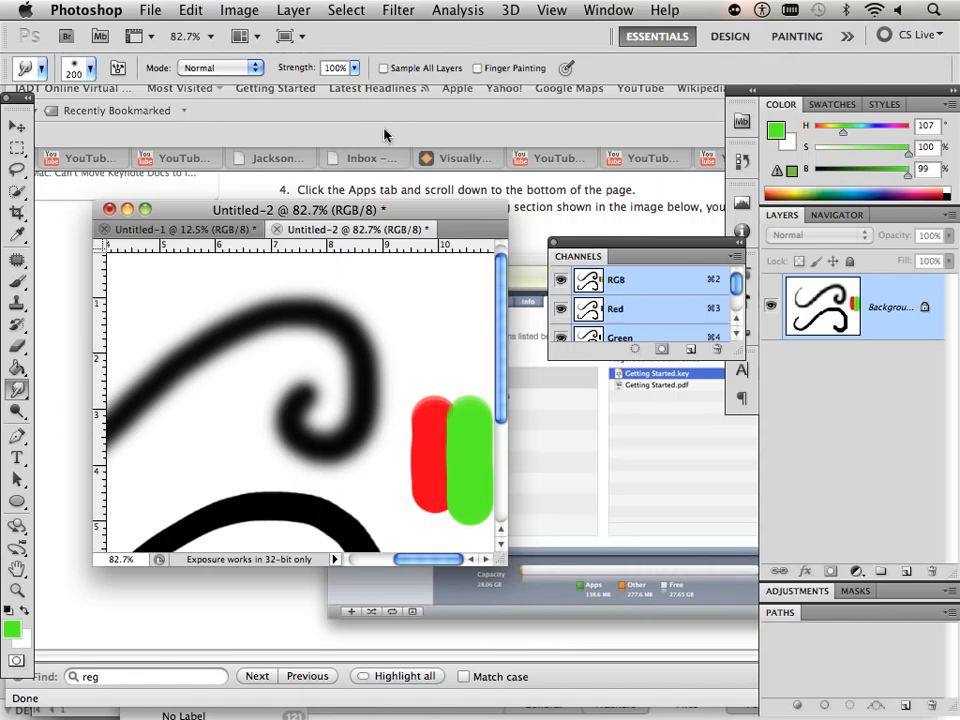
left_click(607, 10)
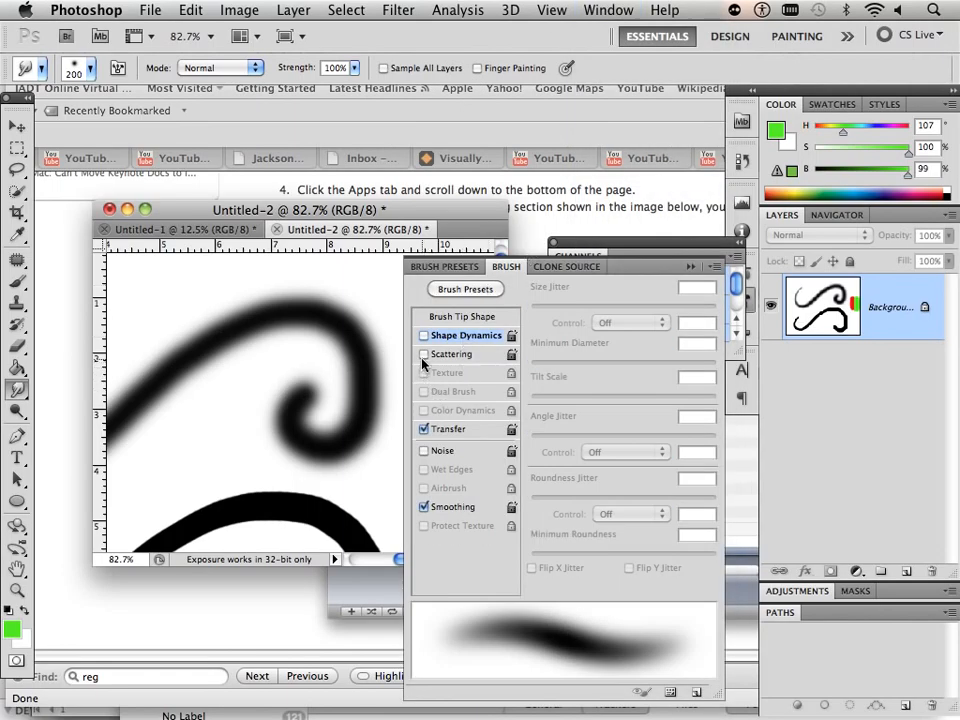
left_click(423, 354)
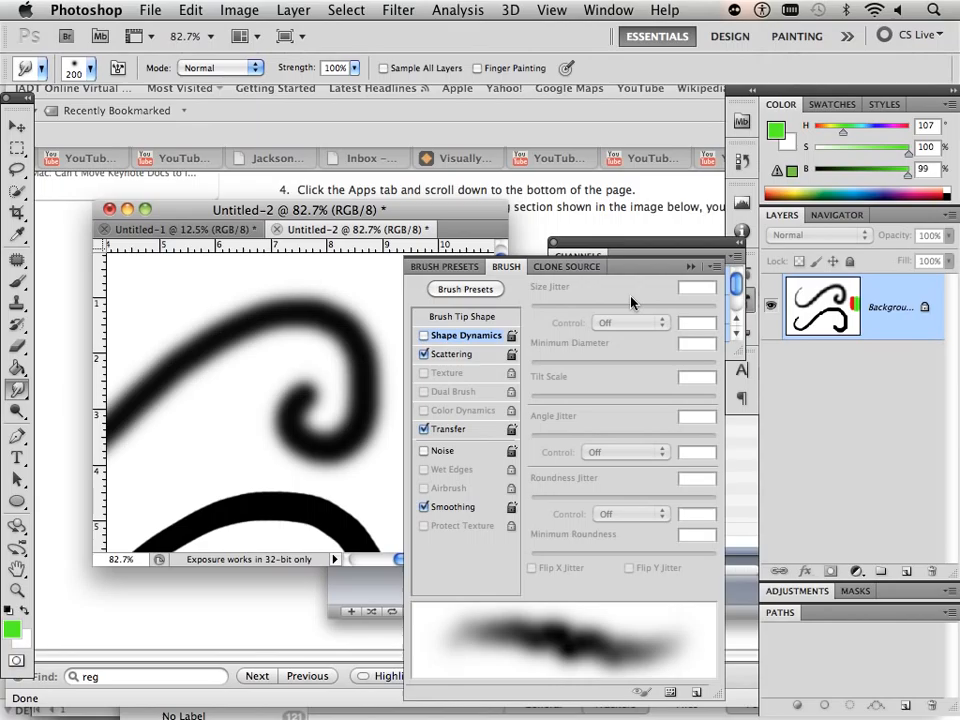
mouse_move(494, 357)
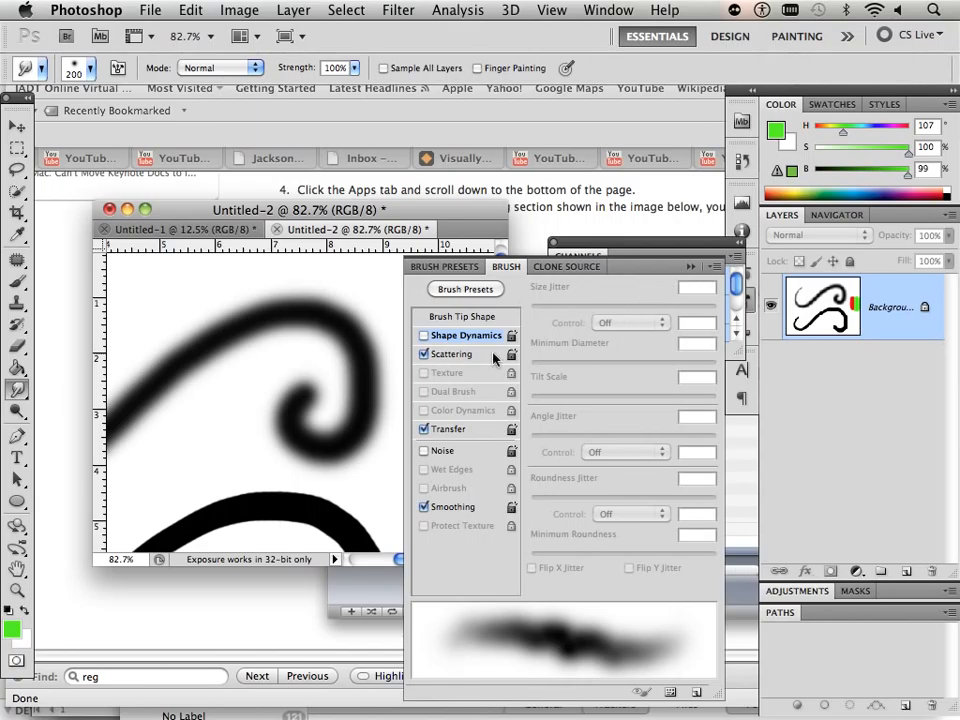
left_click(452, 353)
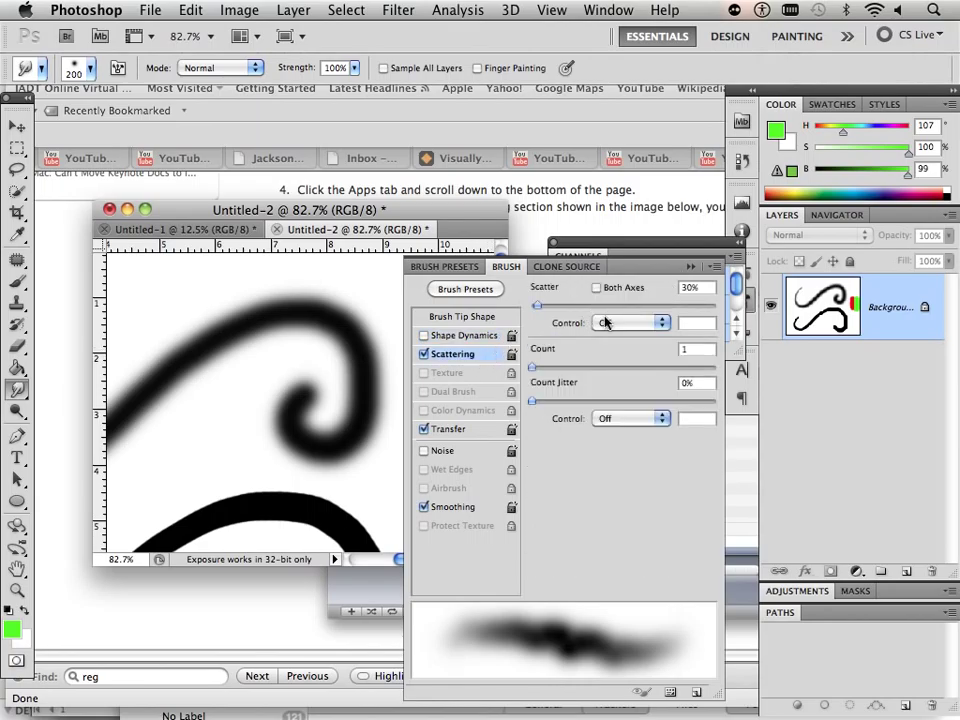
left_click(630, 322)
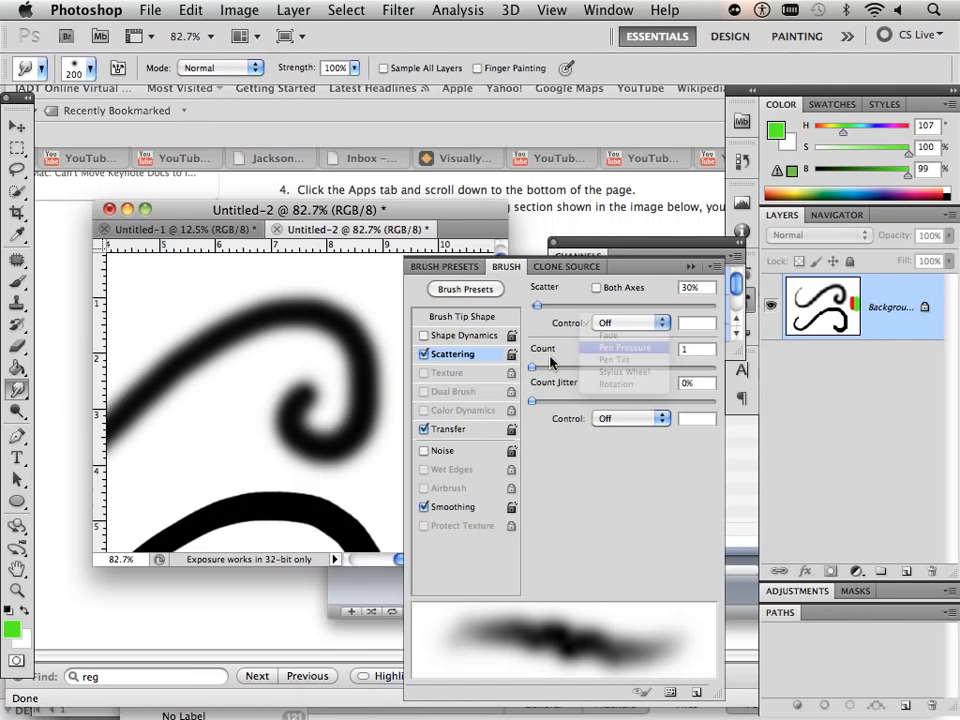
left_click(625, 347)
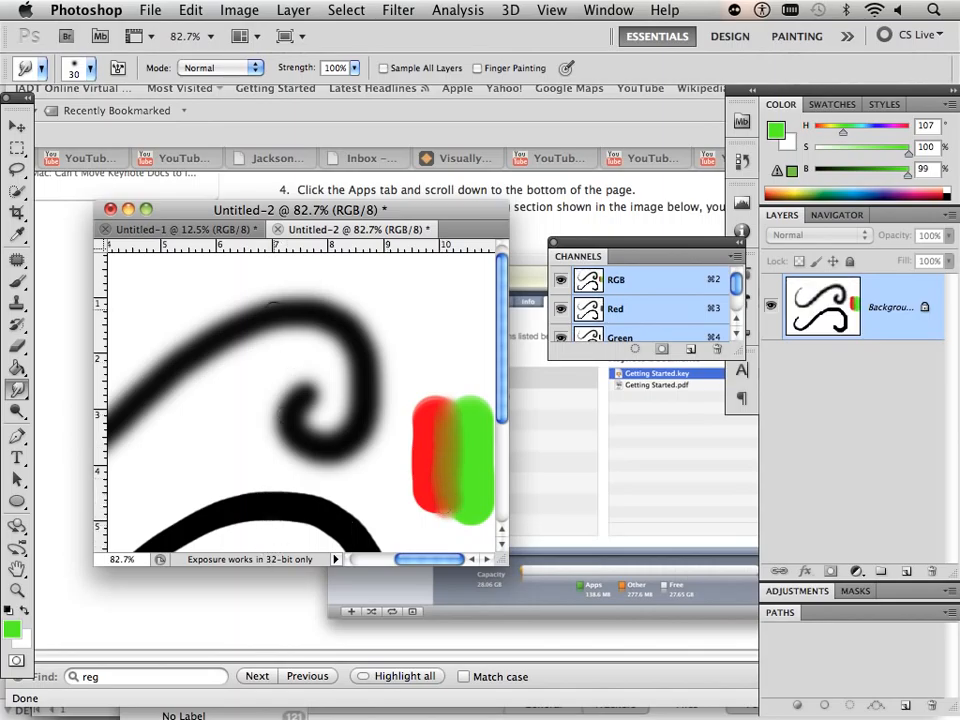
Set the foreground colour to green, then red, and pick a tool from the toolbox.
left_click(15, 626)
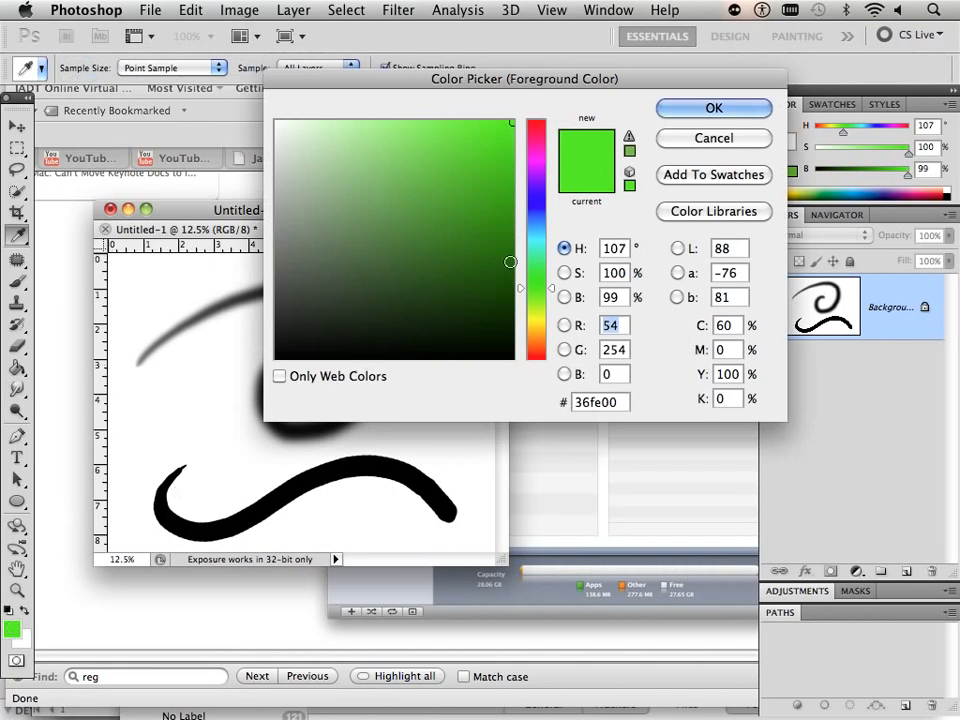
left_click(713, 108)
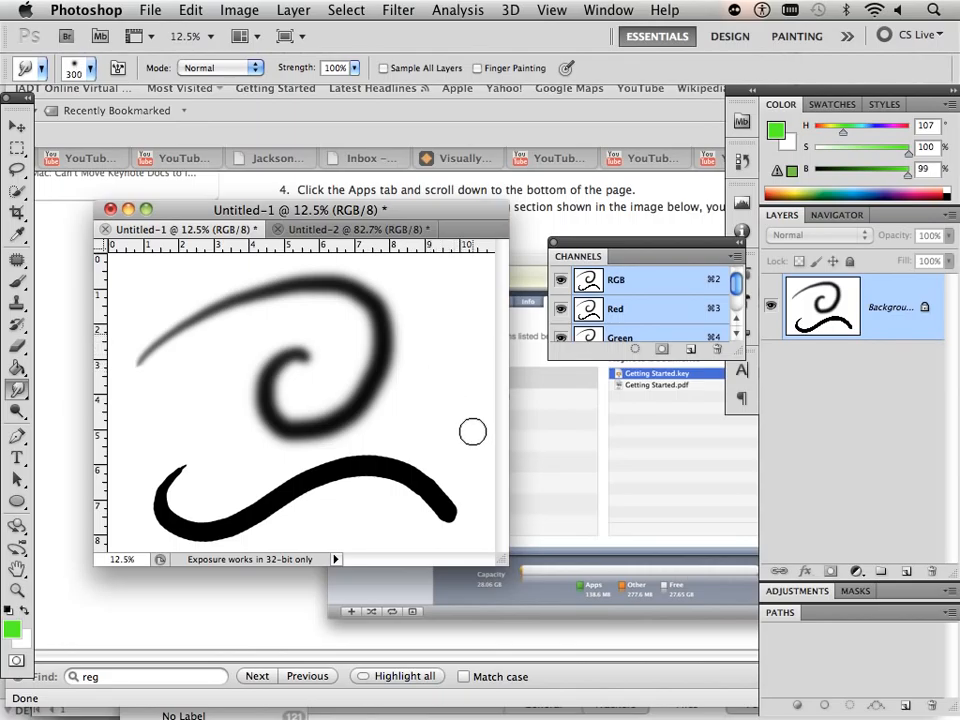
mouse_move(116, 329)
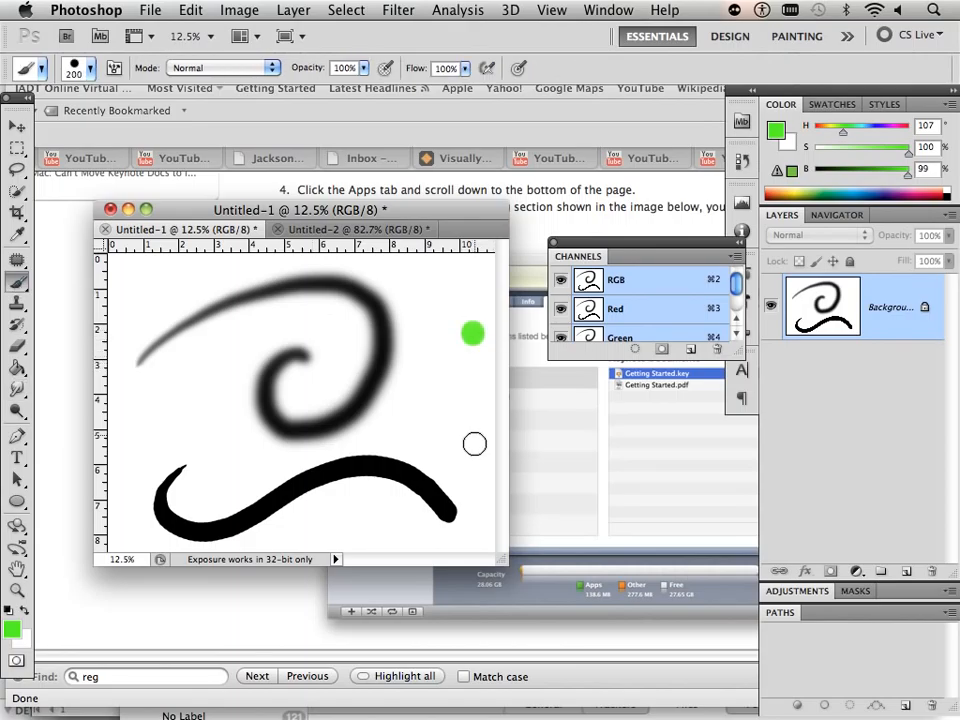
left_click(16, 620)
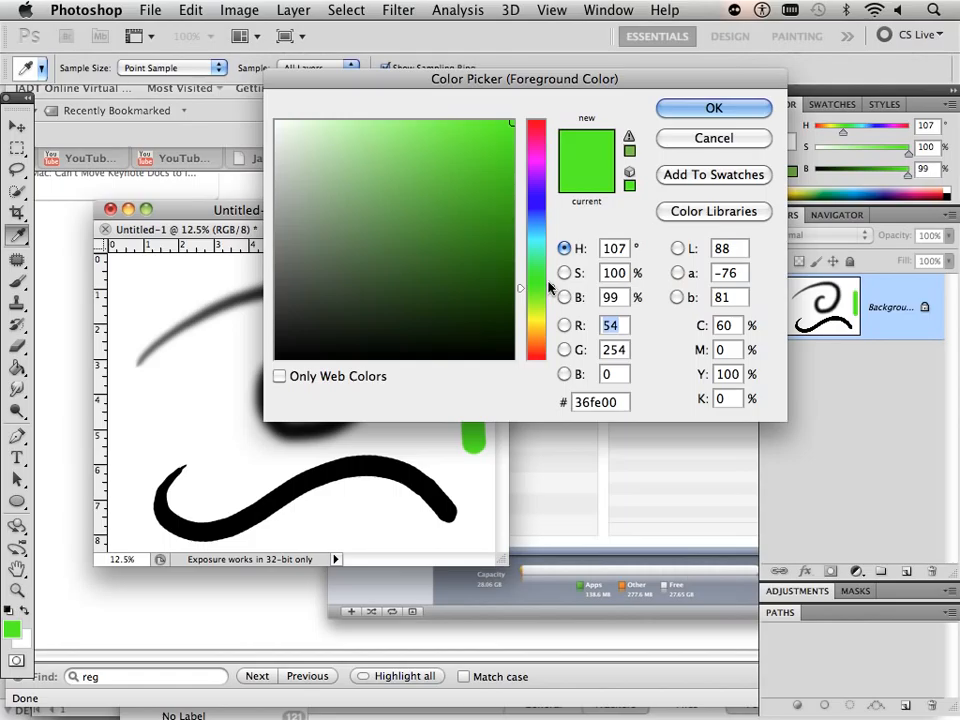
left_click(712, 108)
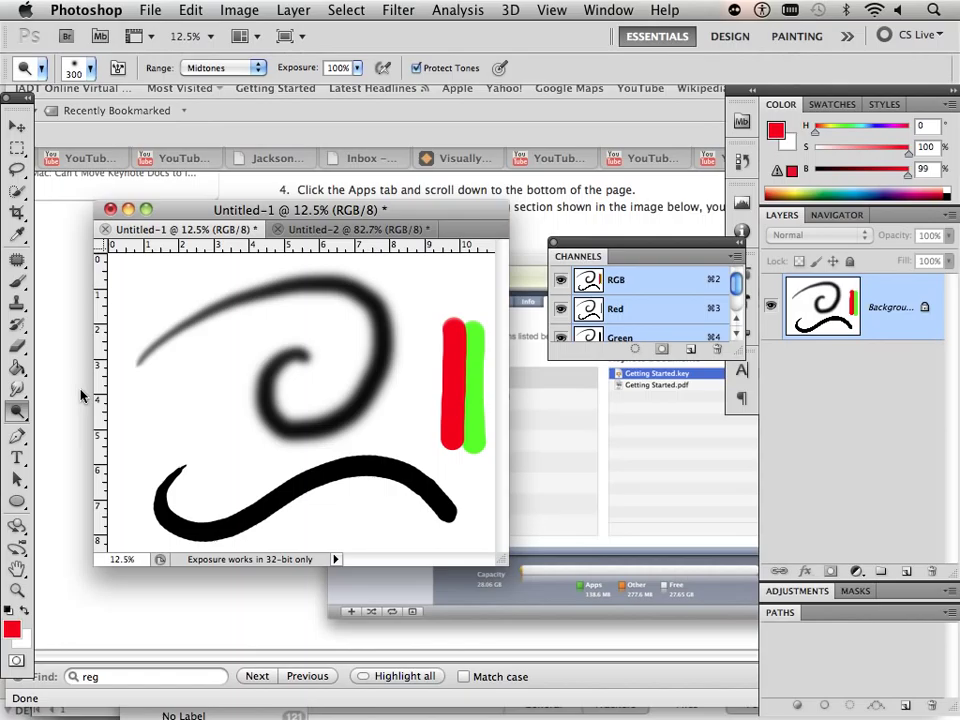
left_click(17, 391)
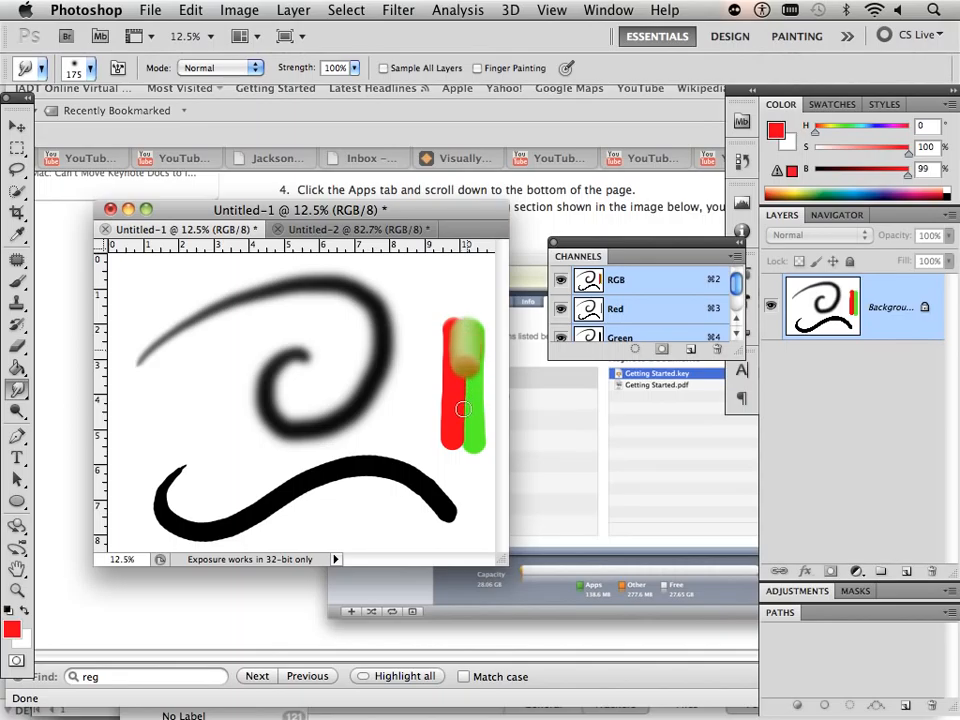
Smudge the red and green strokes in Untitled-1, then in Untitled-2.
left_click_drag(463, 408, 463, 447)
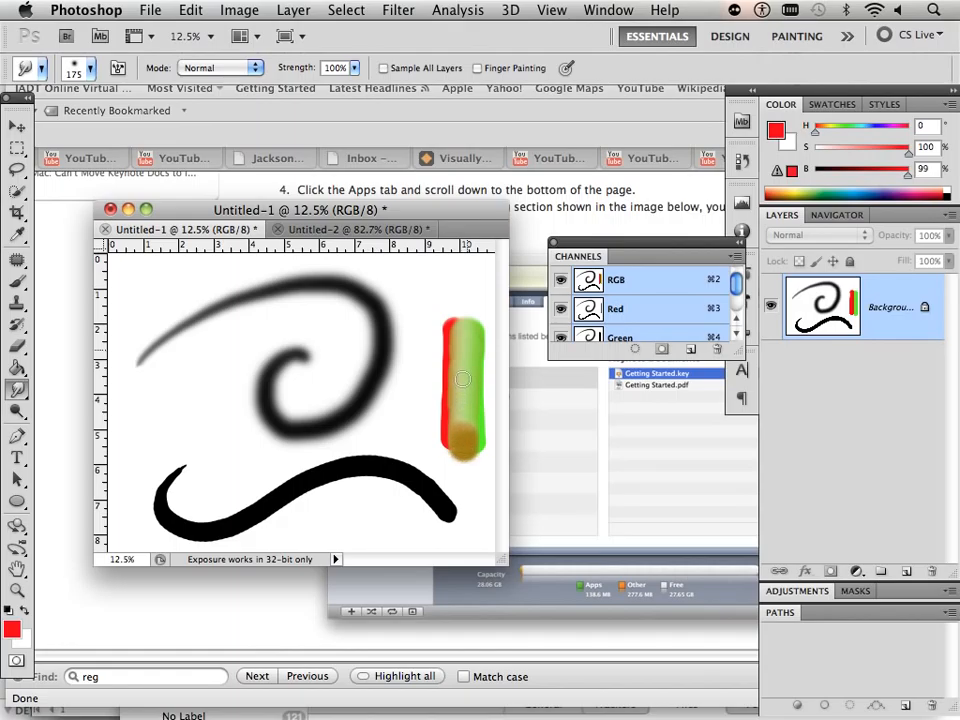
left_click(463, 413)
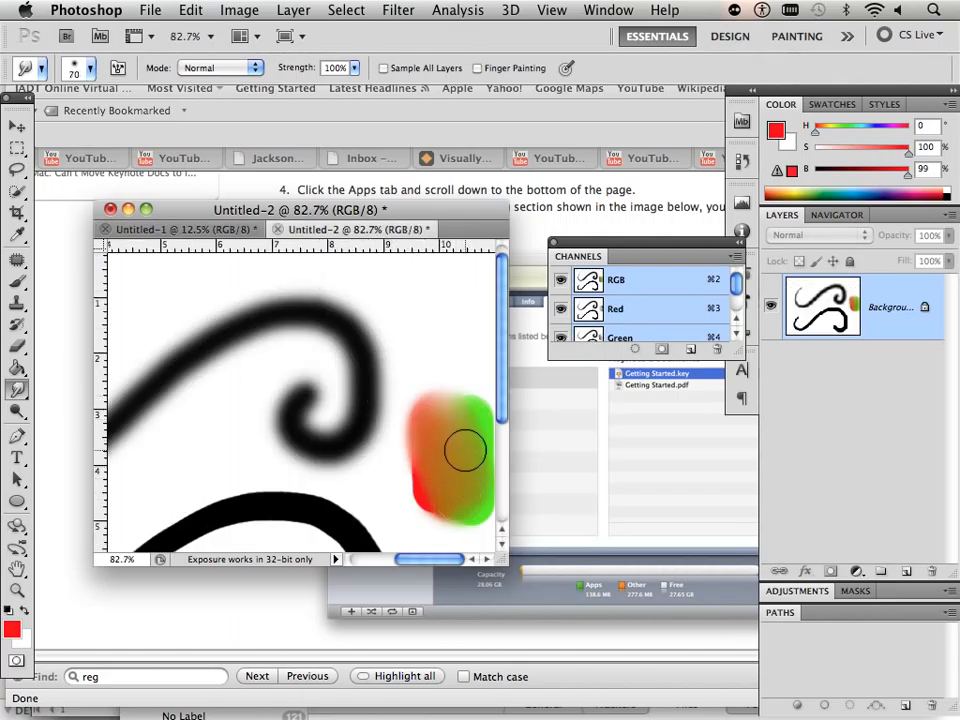
left_click_drag(465, 450, 455, 460)
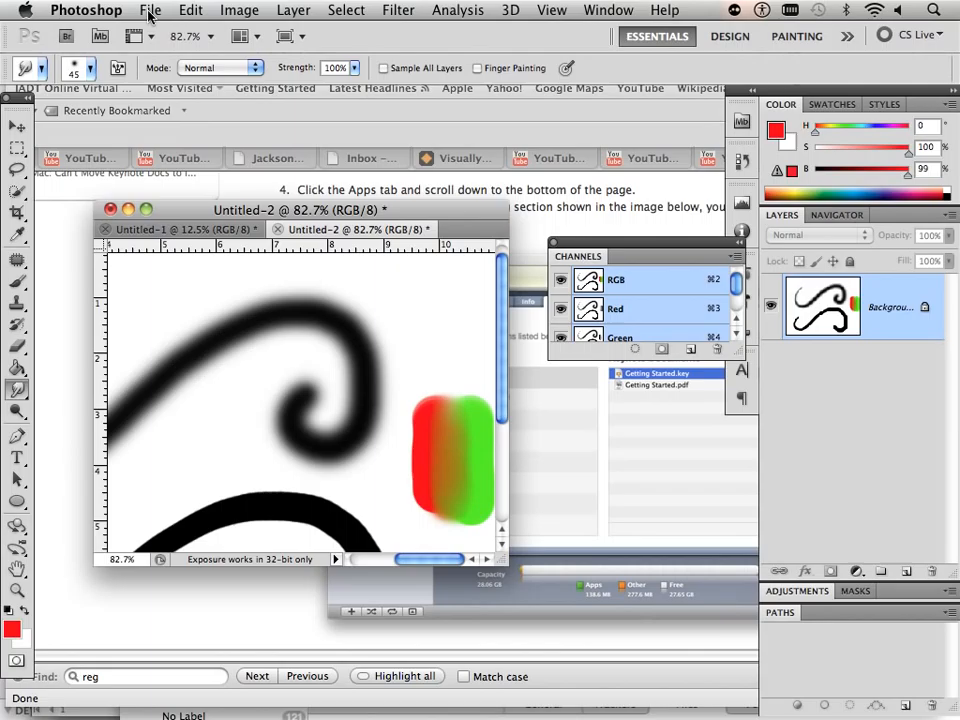
mouse_move(183, 230)
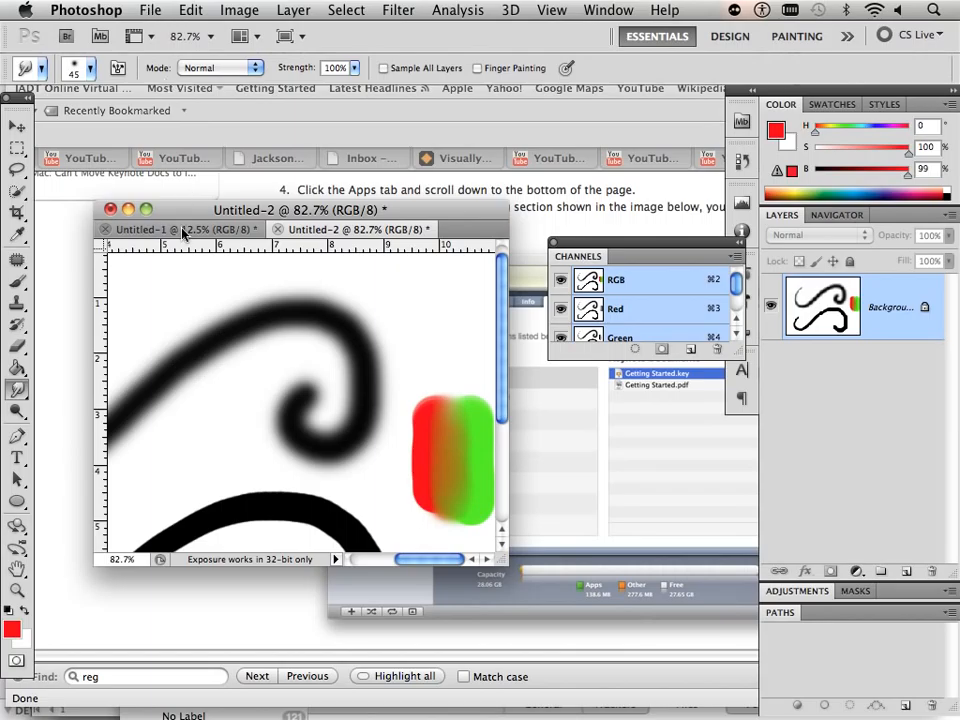
Use Save As to store Untitled-1 as 300.psd and Untitled-2 as 72.psd.
left_click(160, 15)
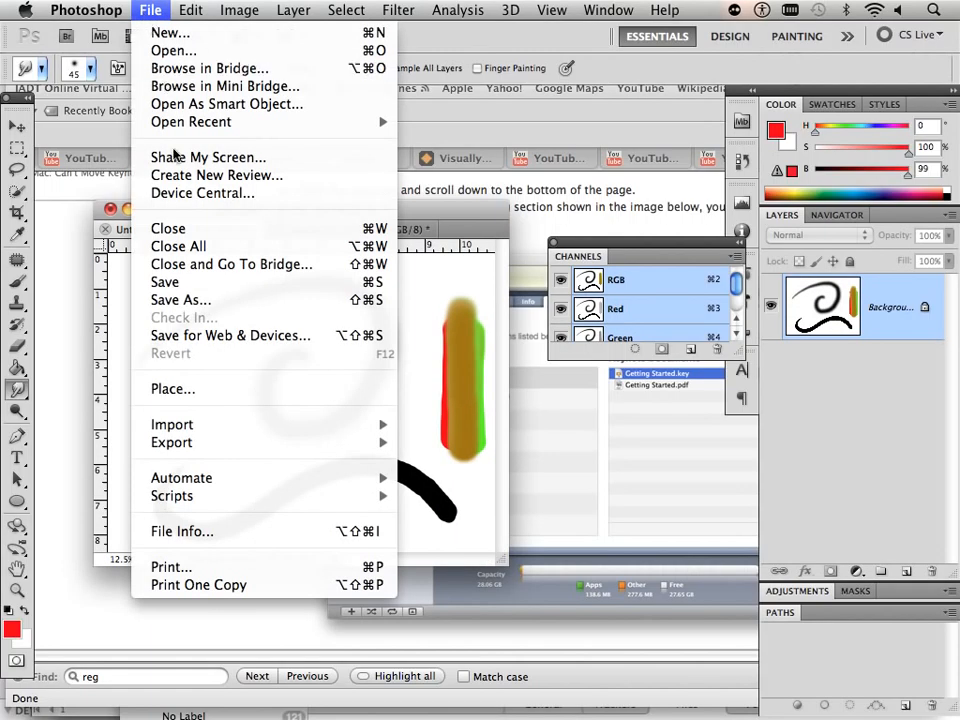
left_click(180, 300)
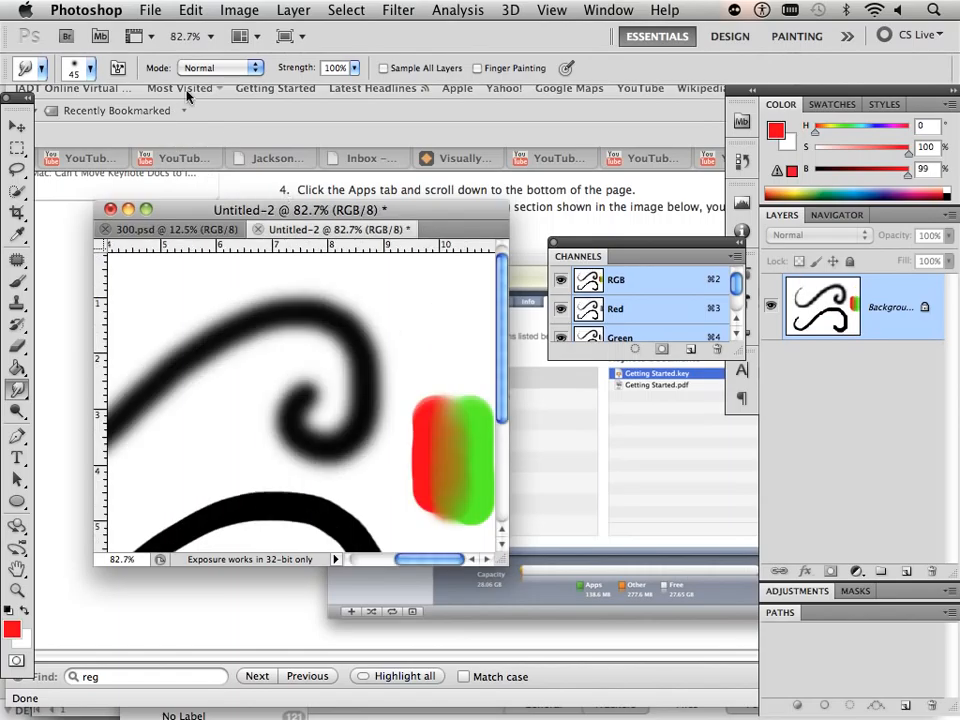
left_click(141, 10)
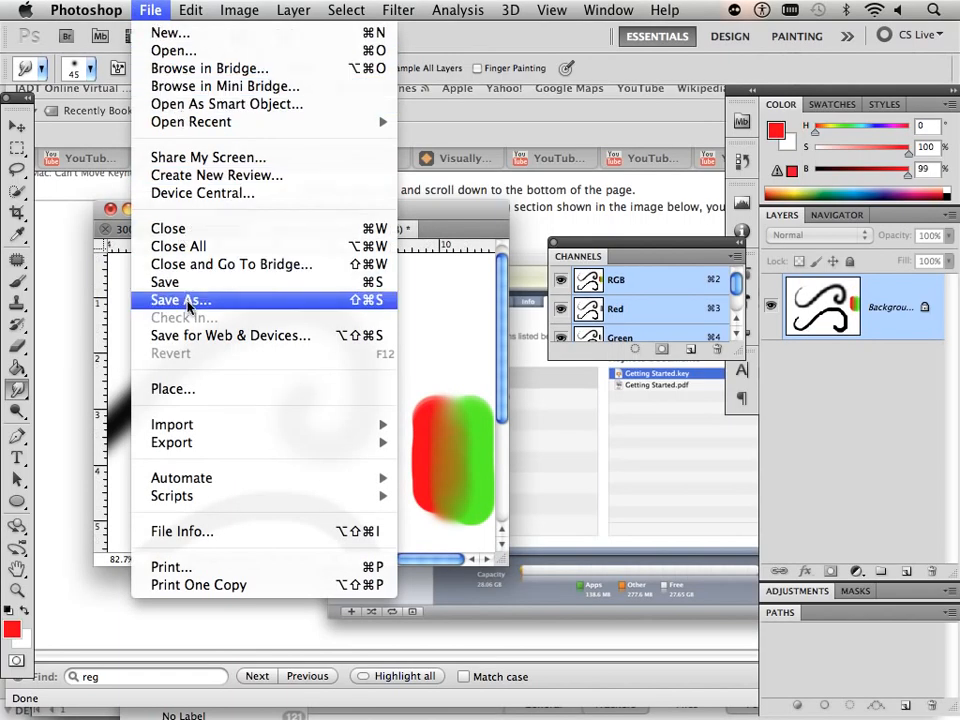
left_click(180, 300)
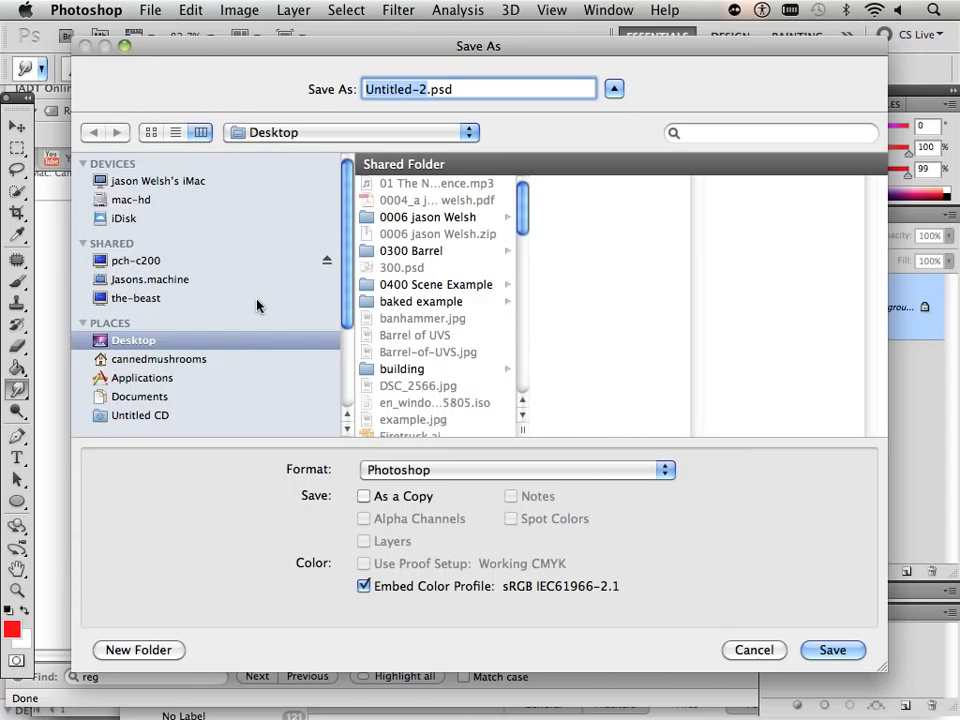
type("72.psd")
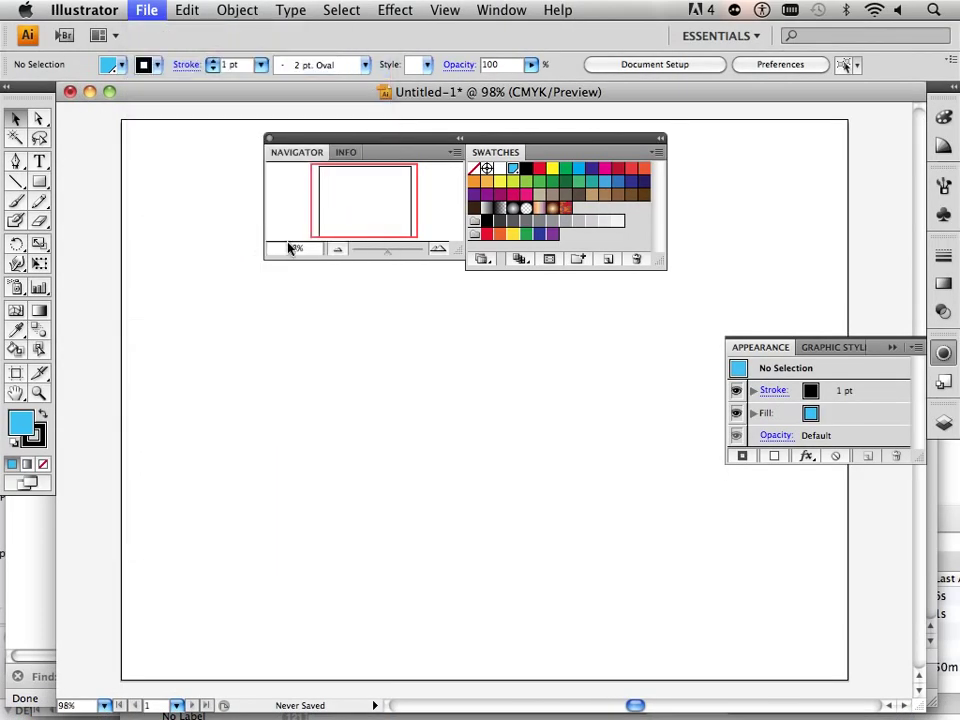
Open 72.psd and 300.psd together and collapse the Navigator/Swatches panels.
left_click(153, 10)
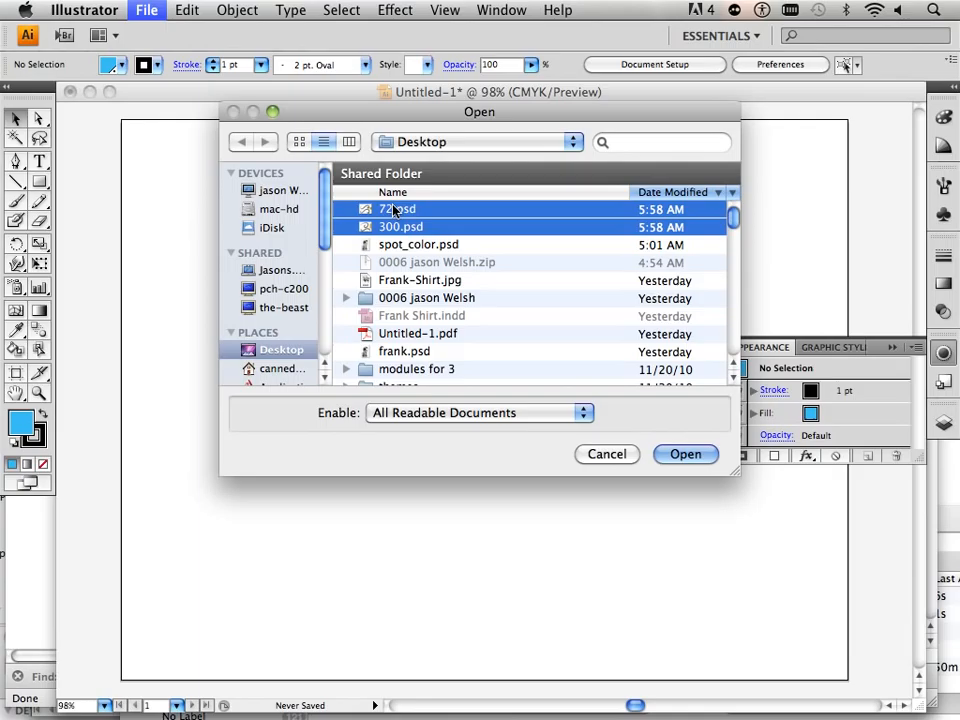
left_click(607, 454)
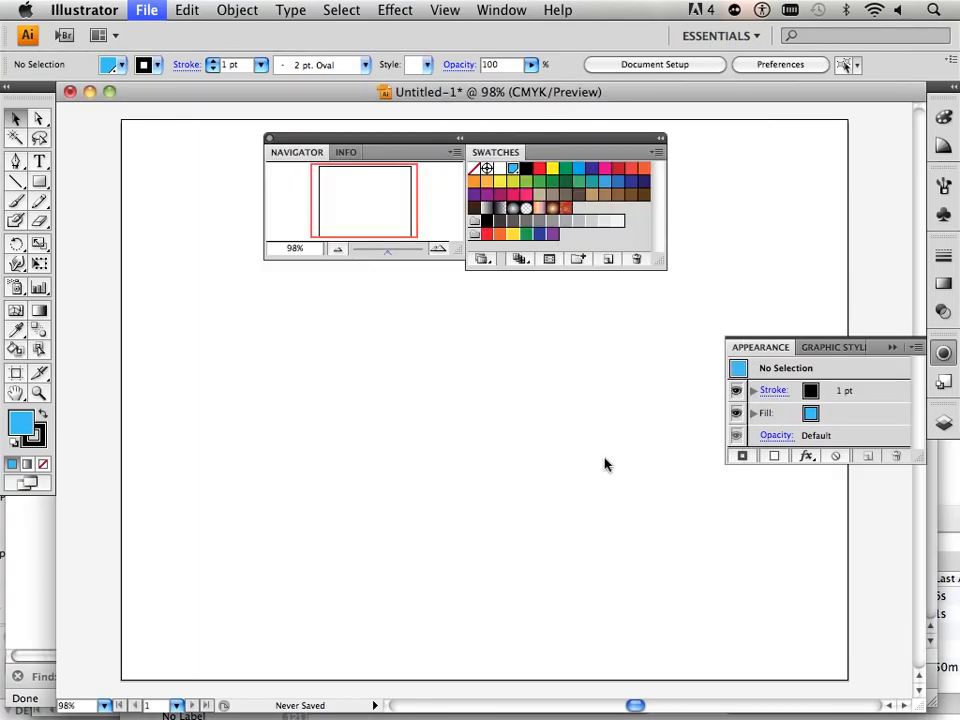
mouse_move(527, 472)
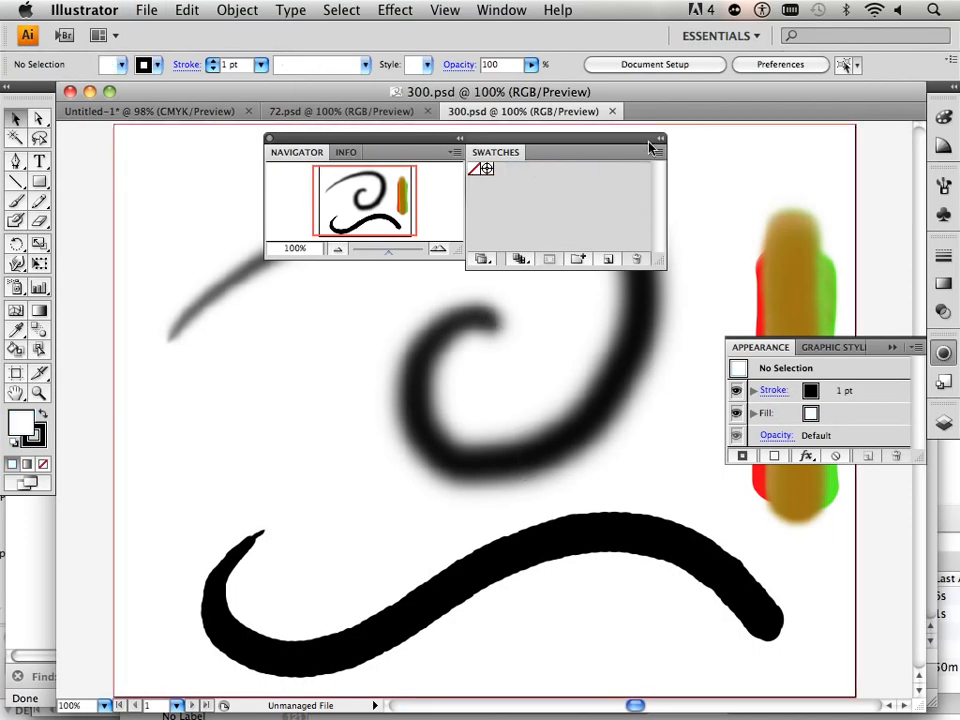
left_click(651, 141)
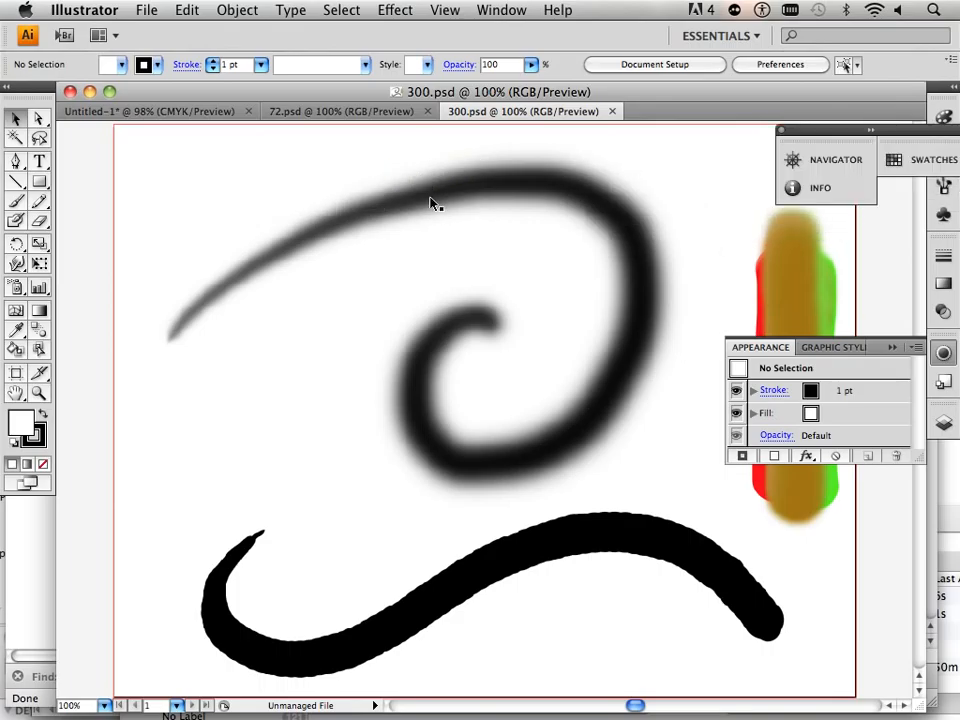
mouse_move(477, 481)
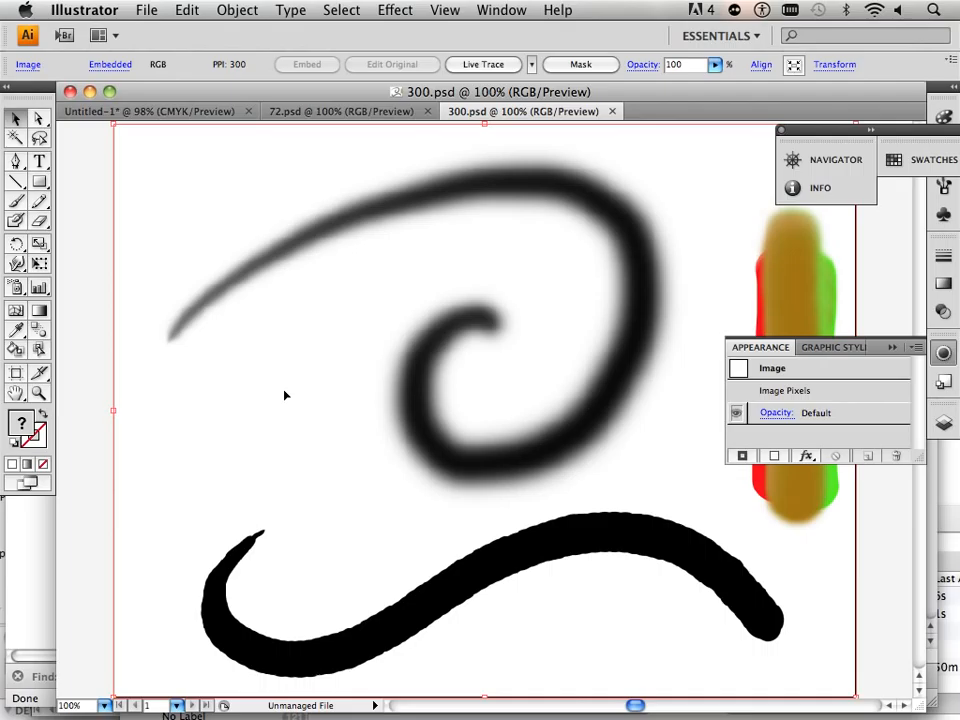
mouse_move(482, 425)
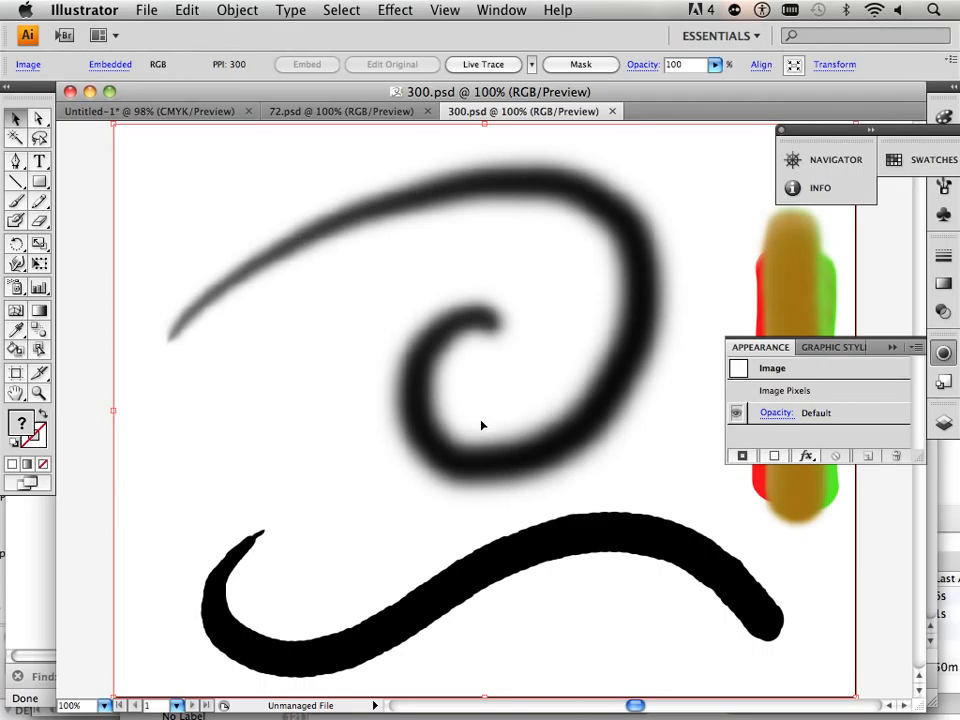
mouse_move(539, 179)
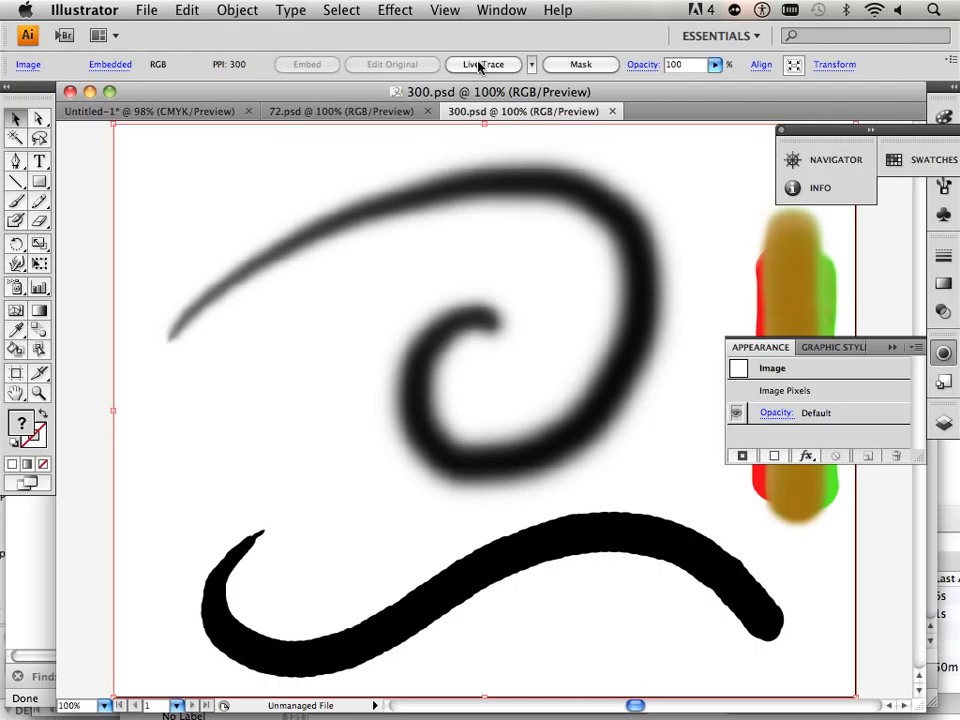
mouse_move(486, 66)
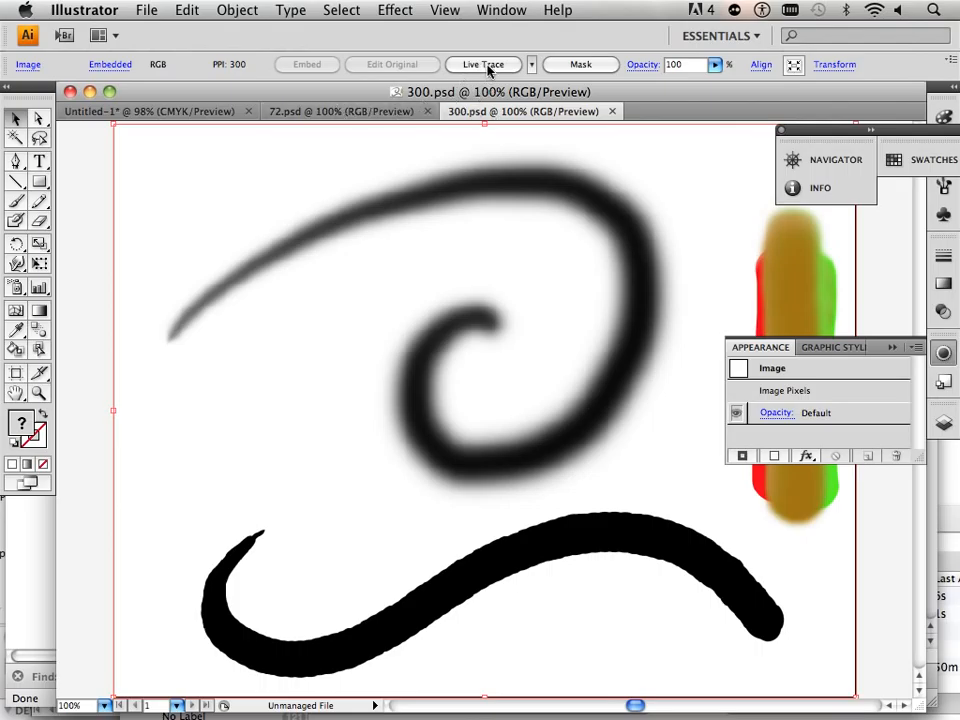
Apply Live Trace to the 300.psd image and accept the large-image warning.
left_click(484, 64)
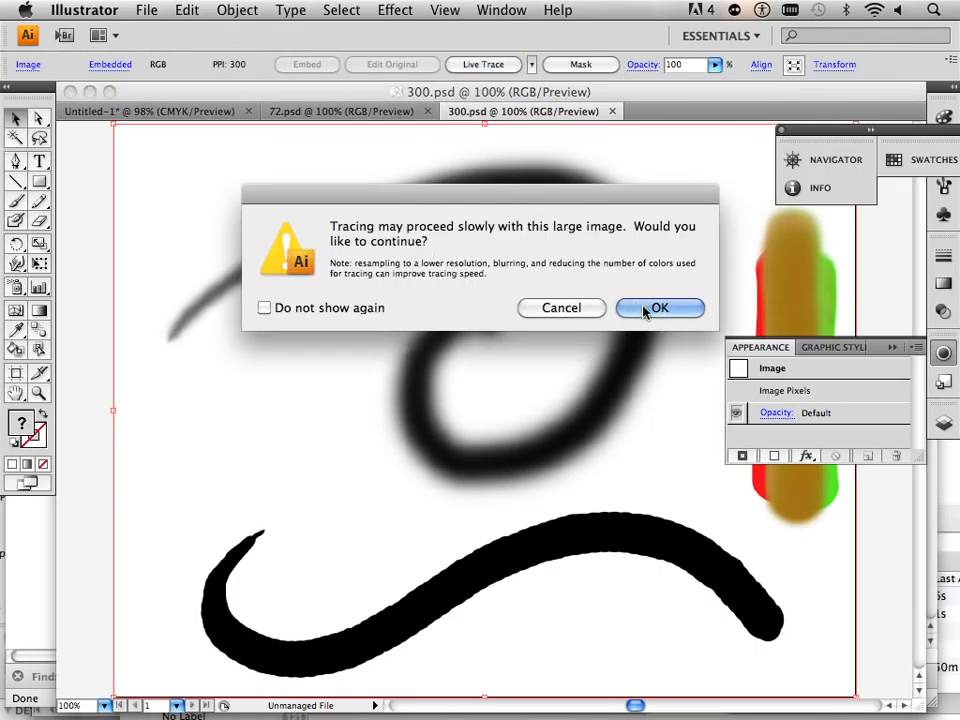
left_click(659, 307)
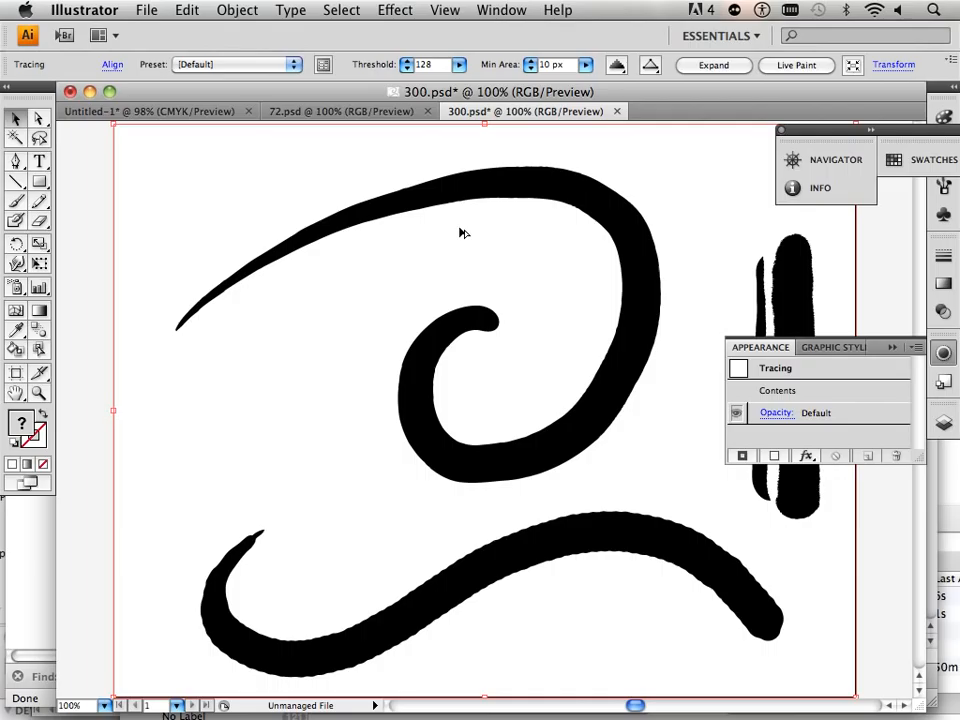
Switch to the 72.psd document and Live Trace it into solid black shapes.
left_click(330, 111)
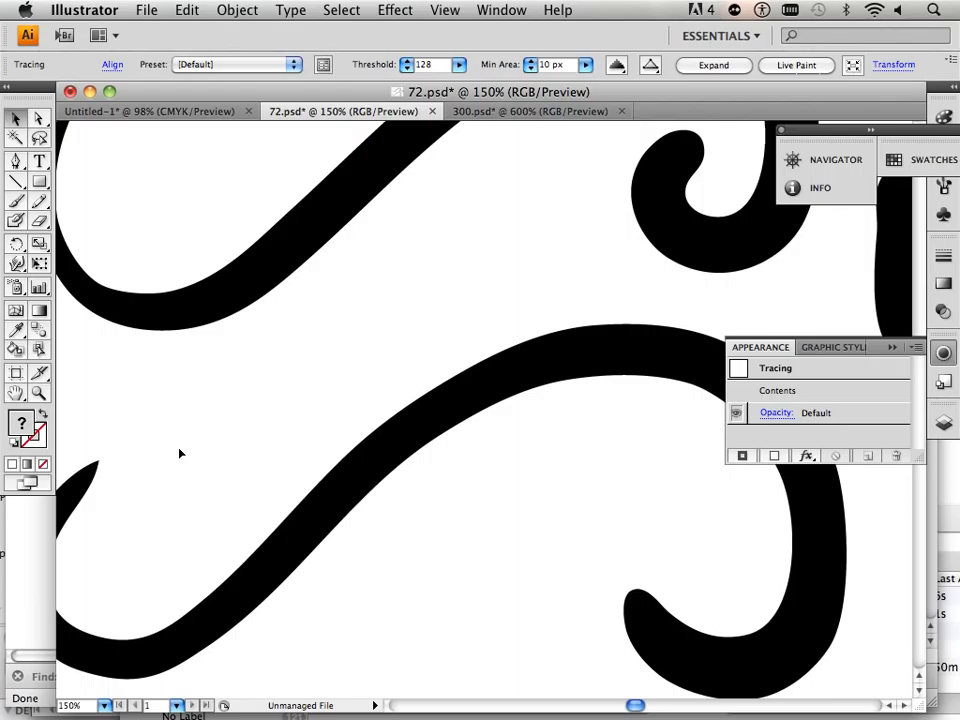
Retrace 72.psd with the Color 6 tracing preset to keep red, green and grey.
left_click(537, 111)
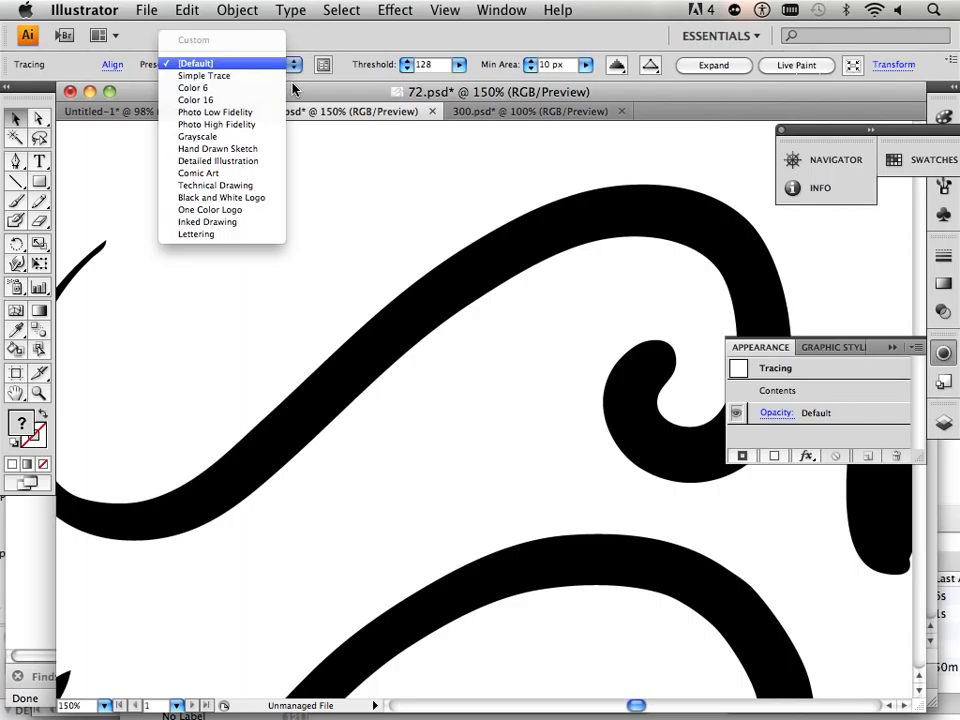
left_click(194, 89)
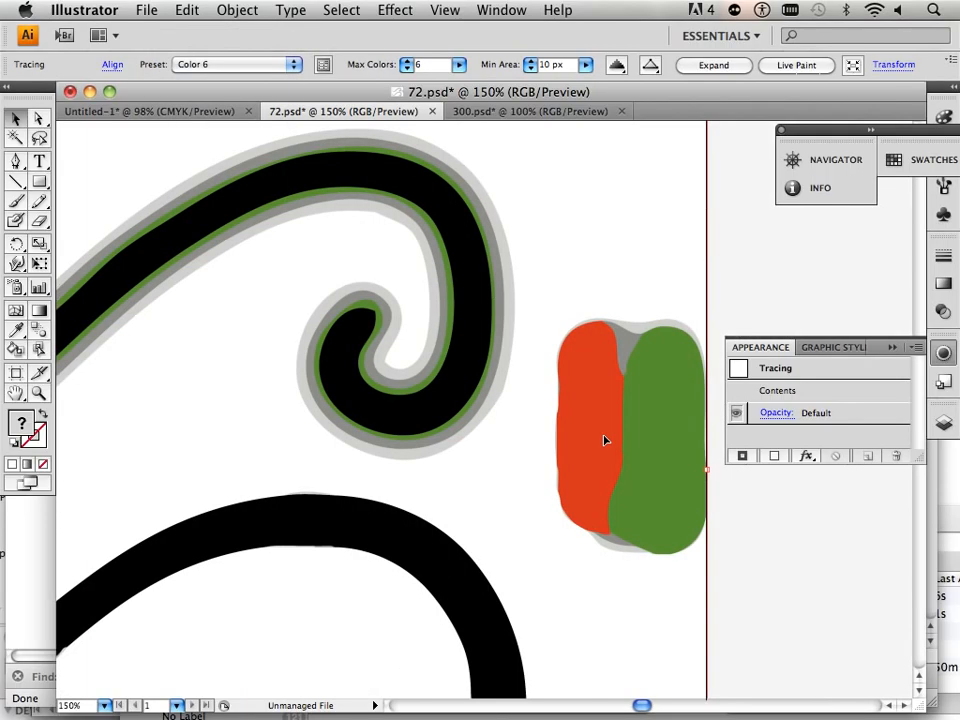